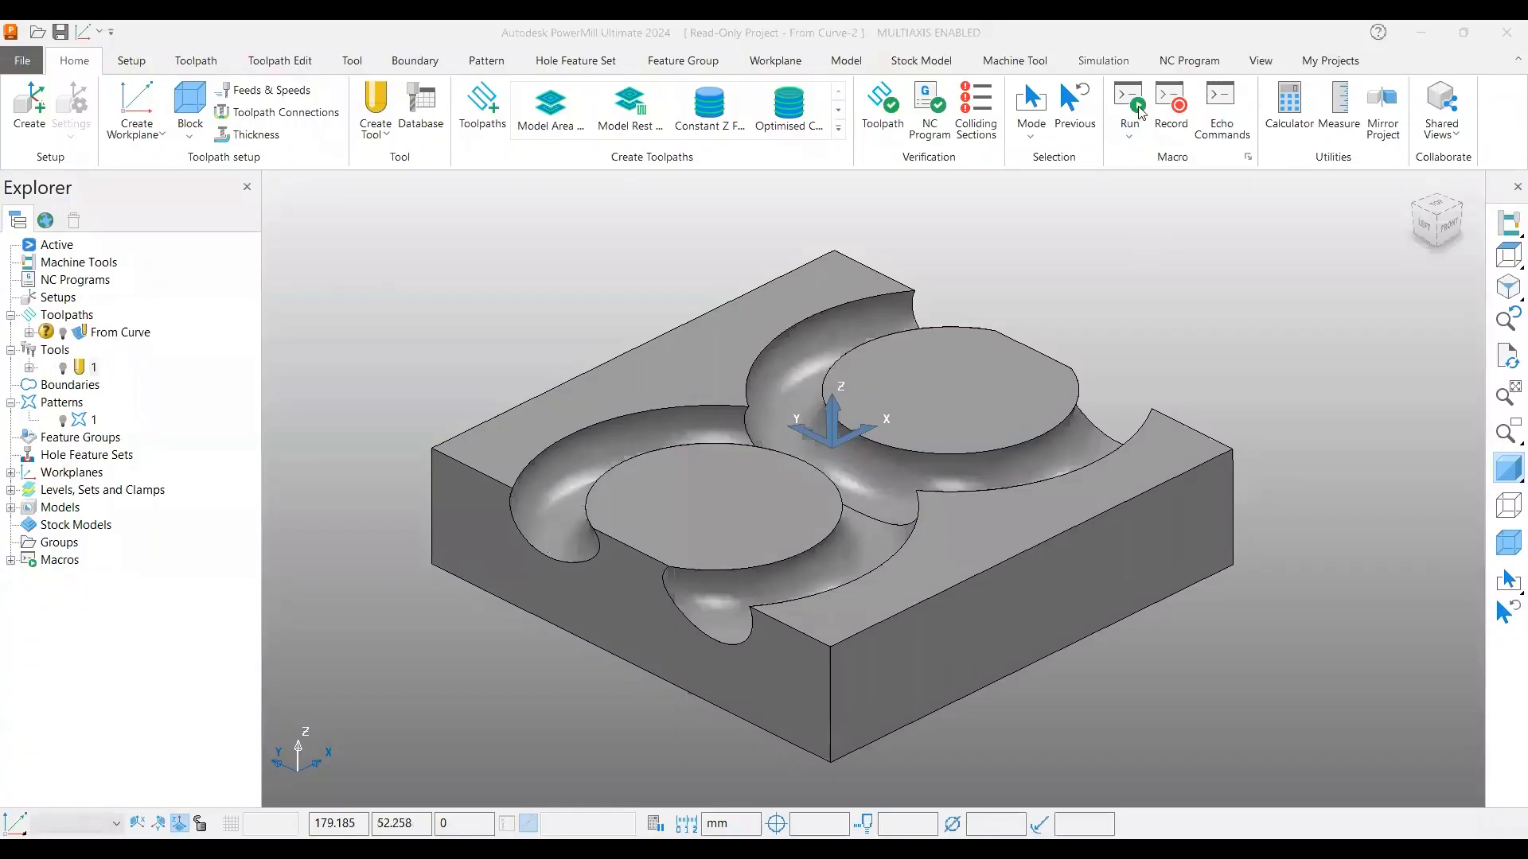
{"action": "mouse_move", "coordinate": [1185, 314]}
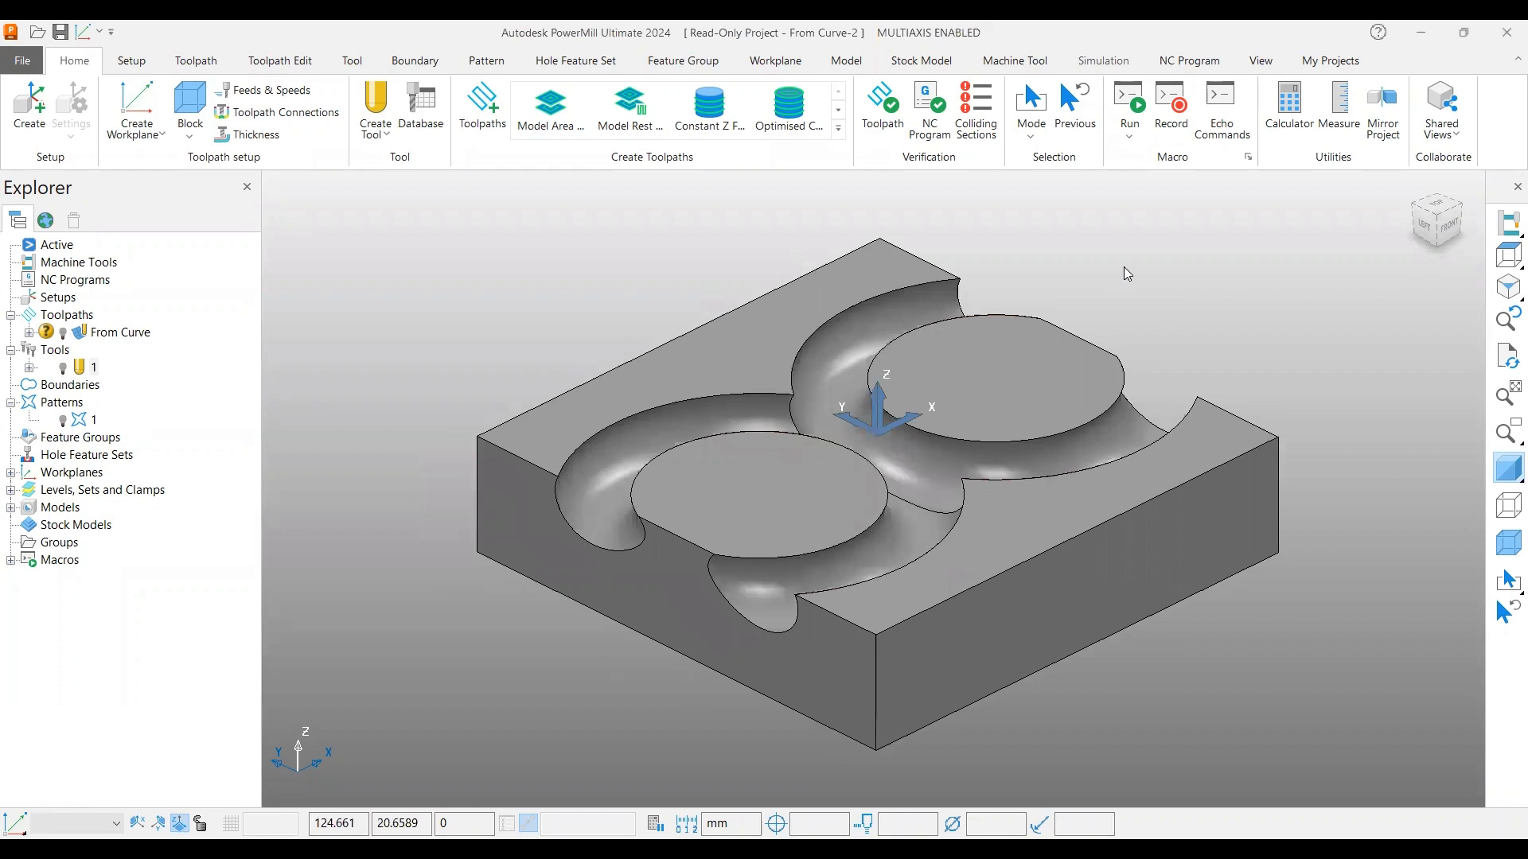
{"action": "mouse_move", "coordinate": [1122, 283]}
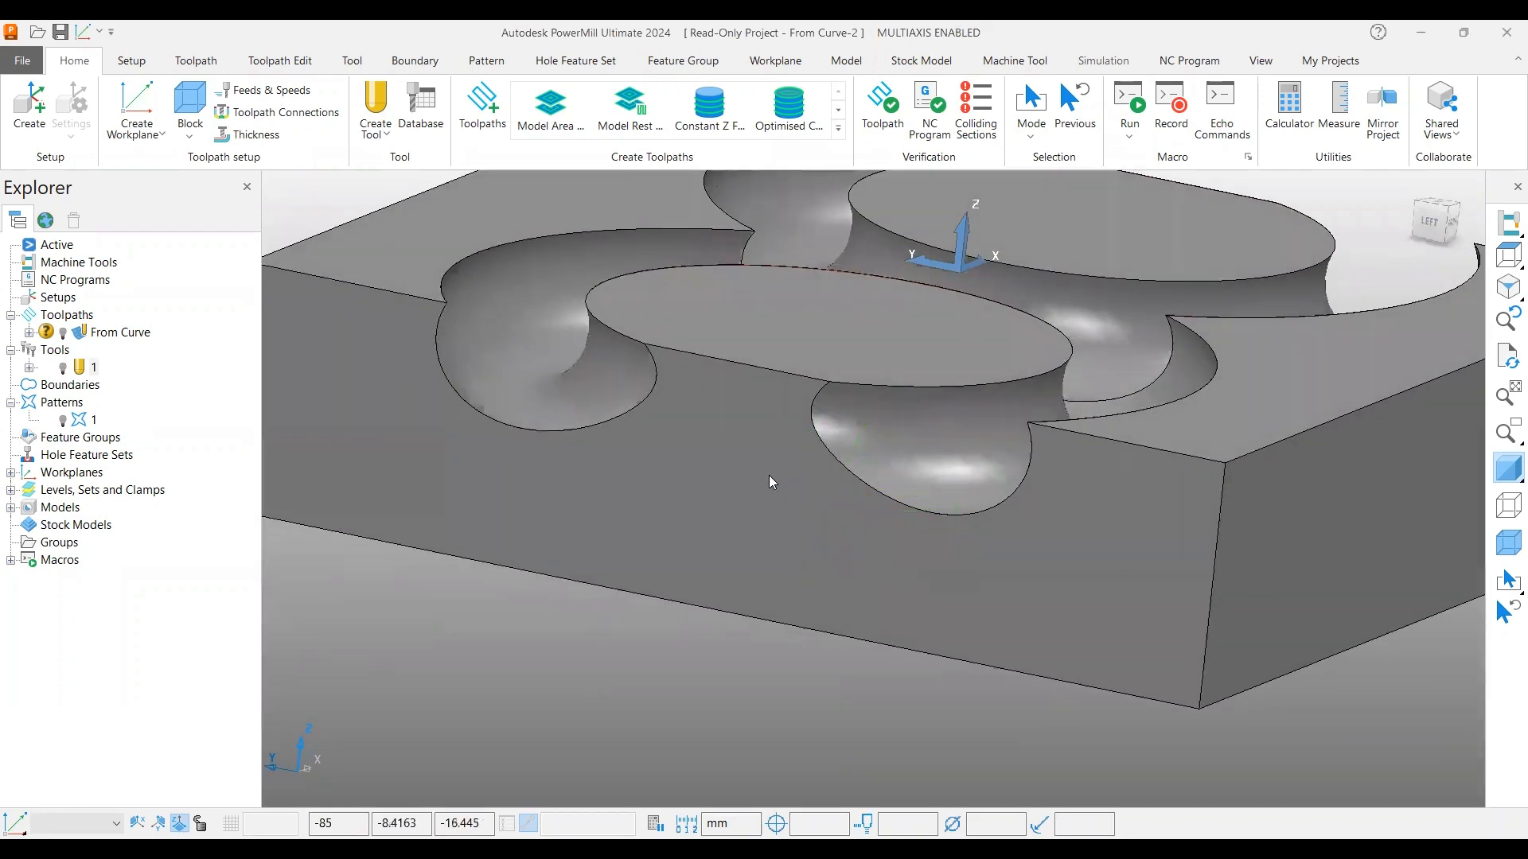
- Shade the undercut walls by draft angle, then display pattern 1's circular curve around the left pocket
{"action": "left_click_drag", "start_coordinate": [770, 483], "coordinate": [896, 439]}
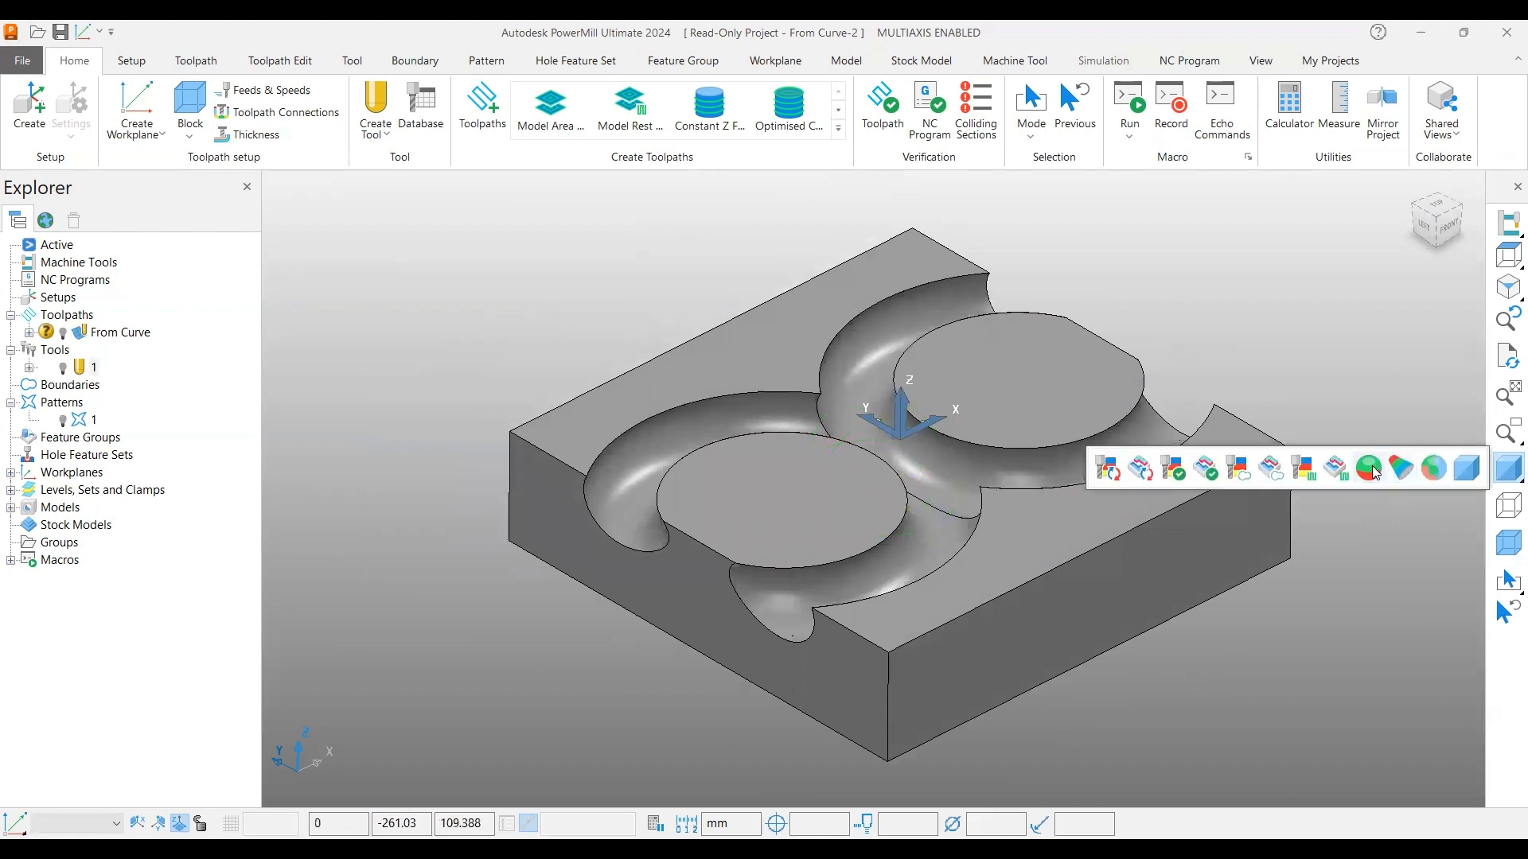
{"action": "mouse_move", "coordinate": [1367, 468]}
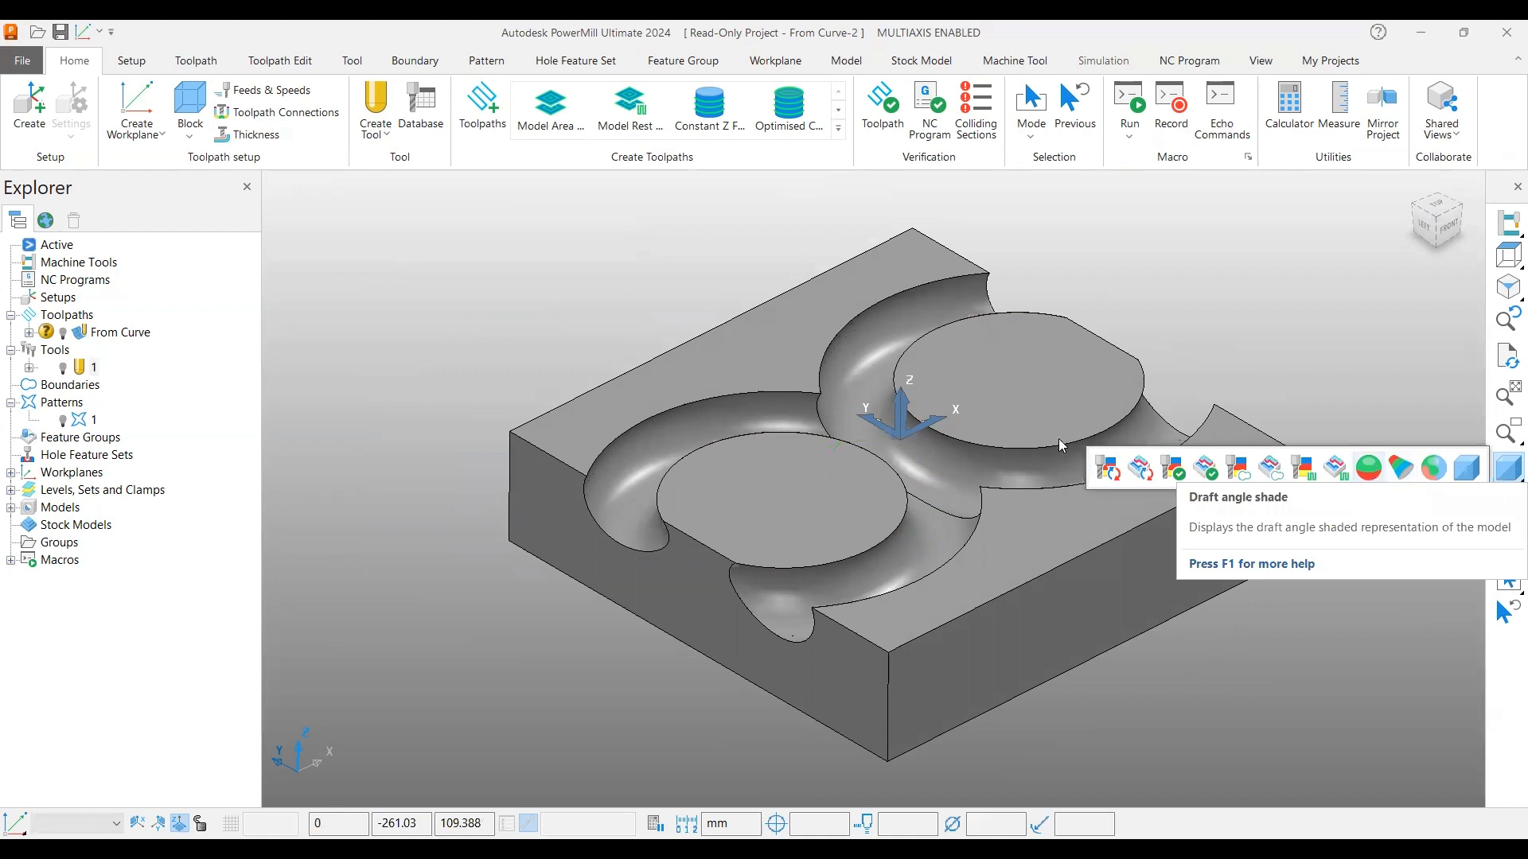
{"action": "left_click", "coordinate": [1434, 468]}
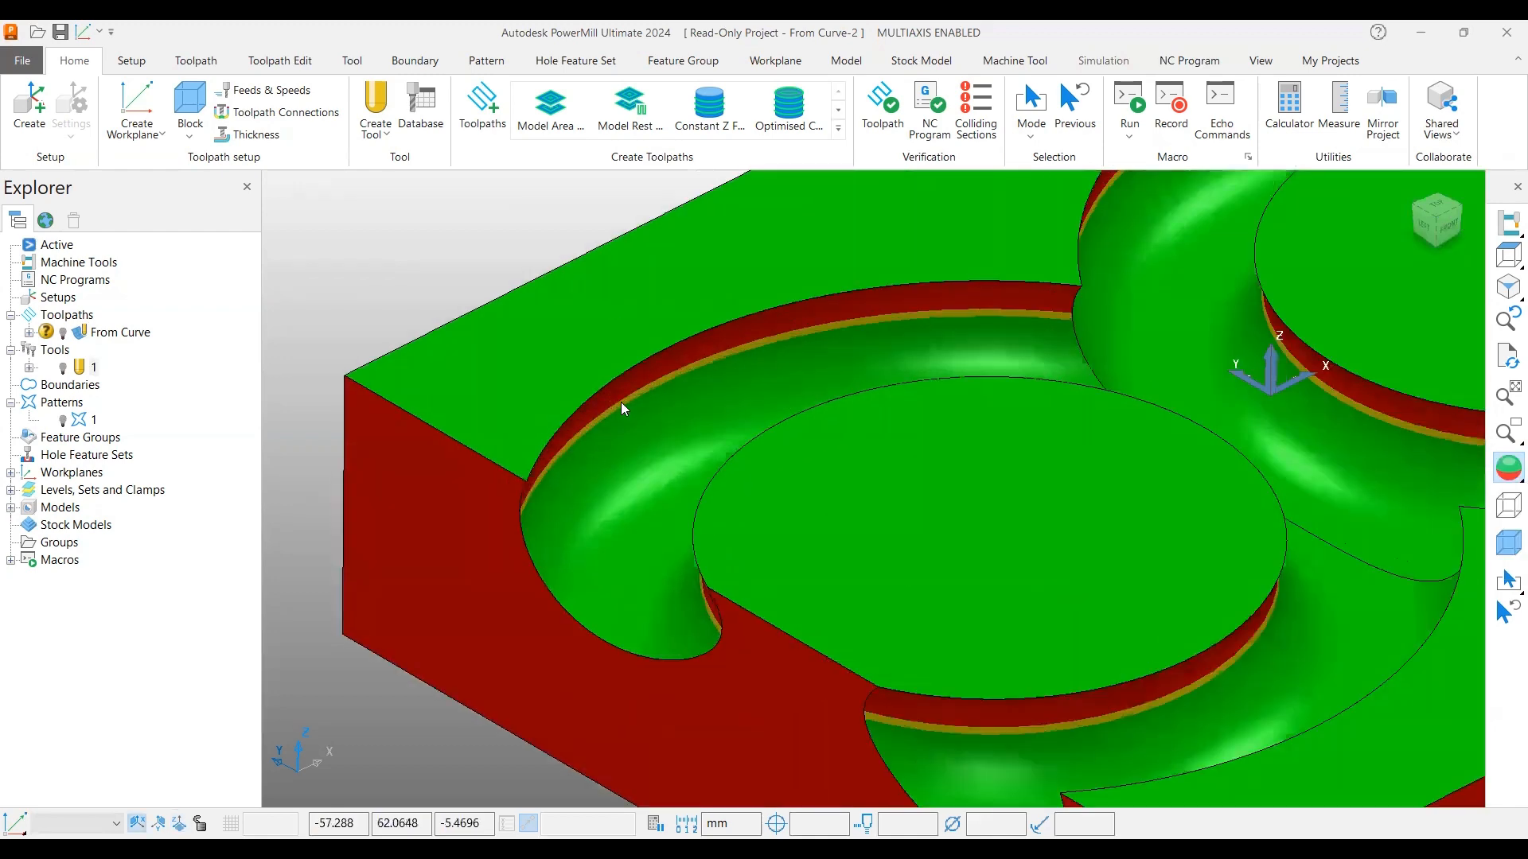
{"action": "left_click_drag", "start_coordinate": [624, 409], "coordinate": [609, 424]}
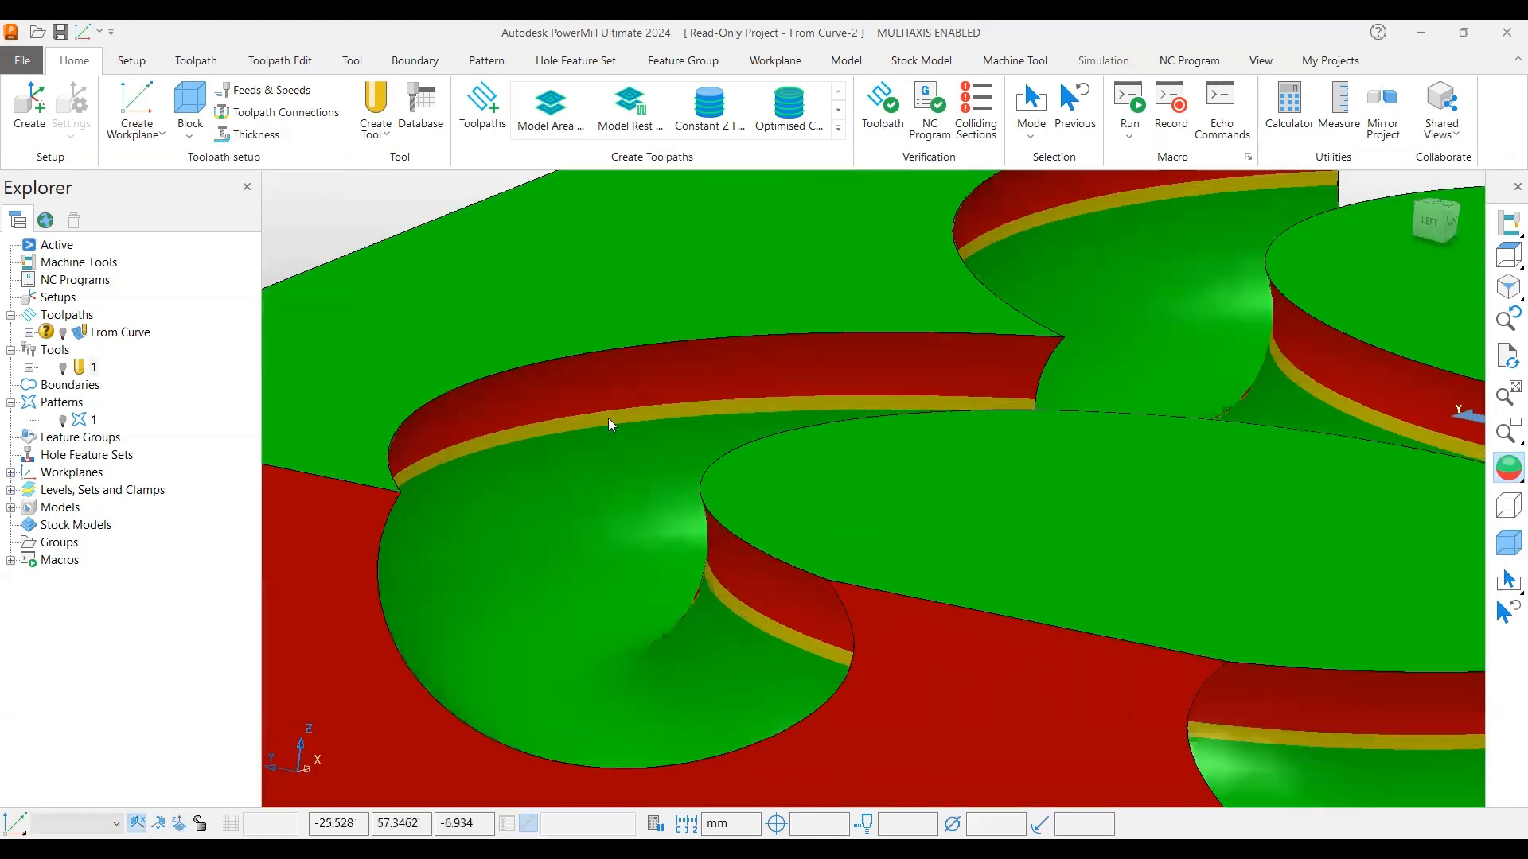
{"action": "mouse_move", "coordinate": [583, 410]}
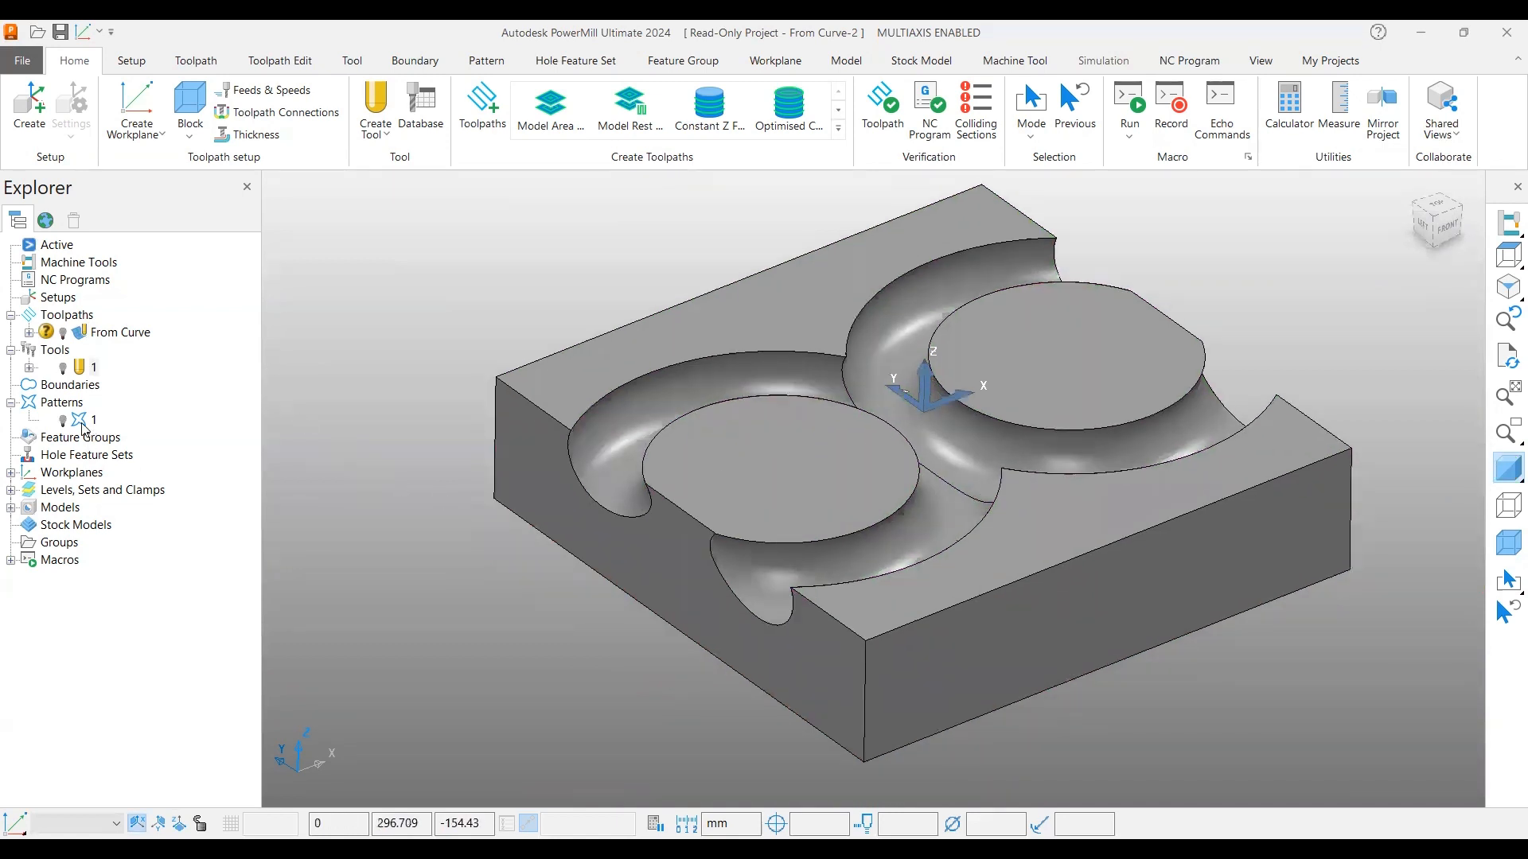
{"action": "left_click", "coordinate": [97, 420]}
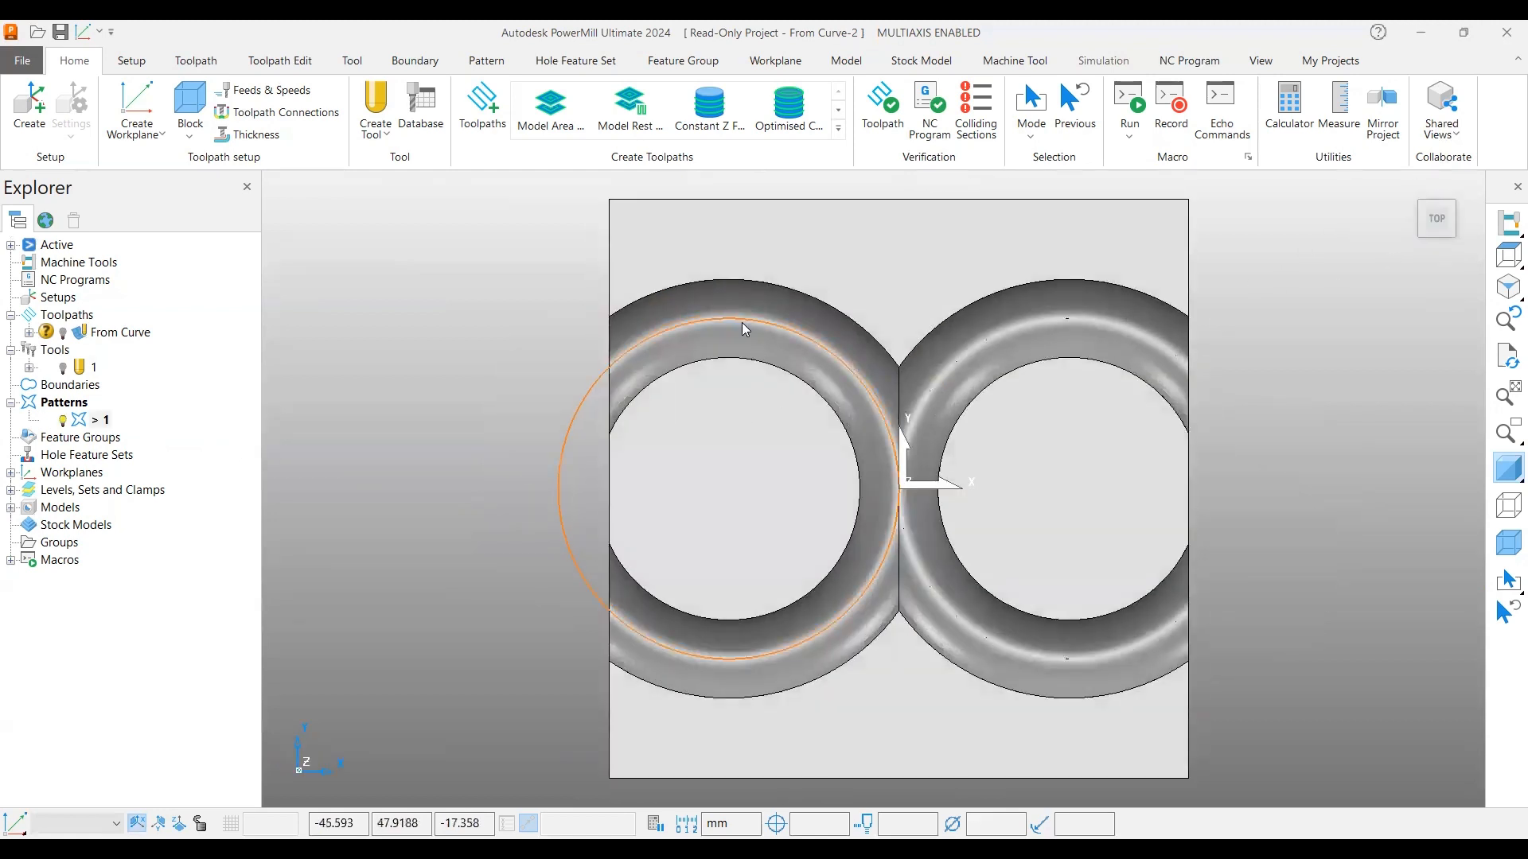
{"action": "mouse_move", "coordinate": [818, 625]}
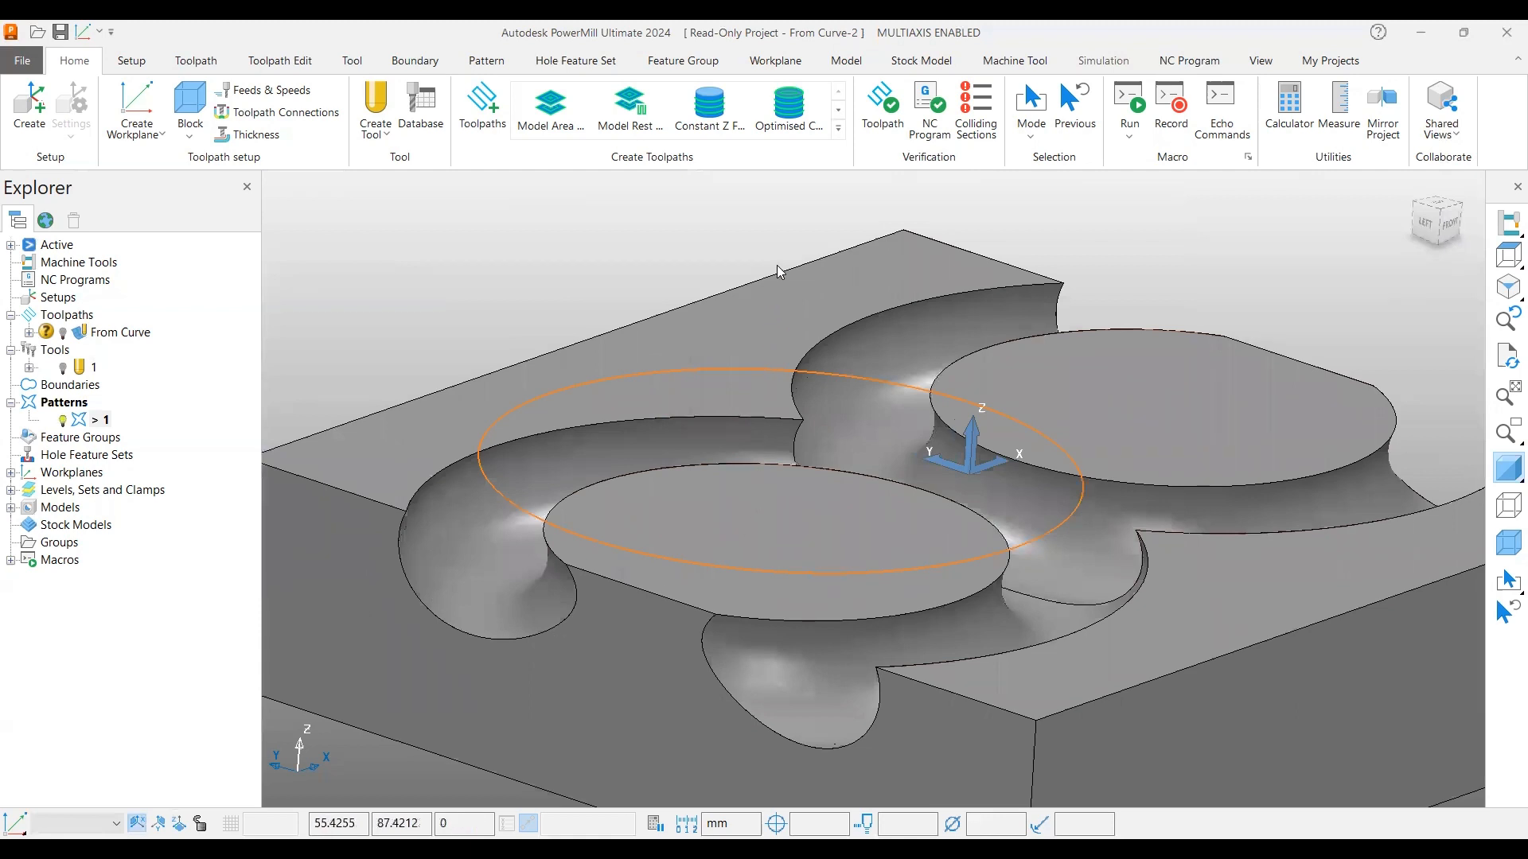
{"action": "left_click_drag", "start_coordinate": [780, 272], "coordinate": [906, 532]}
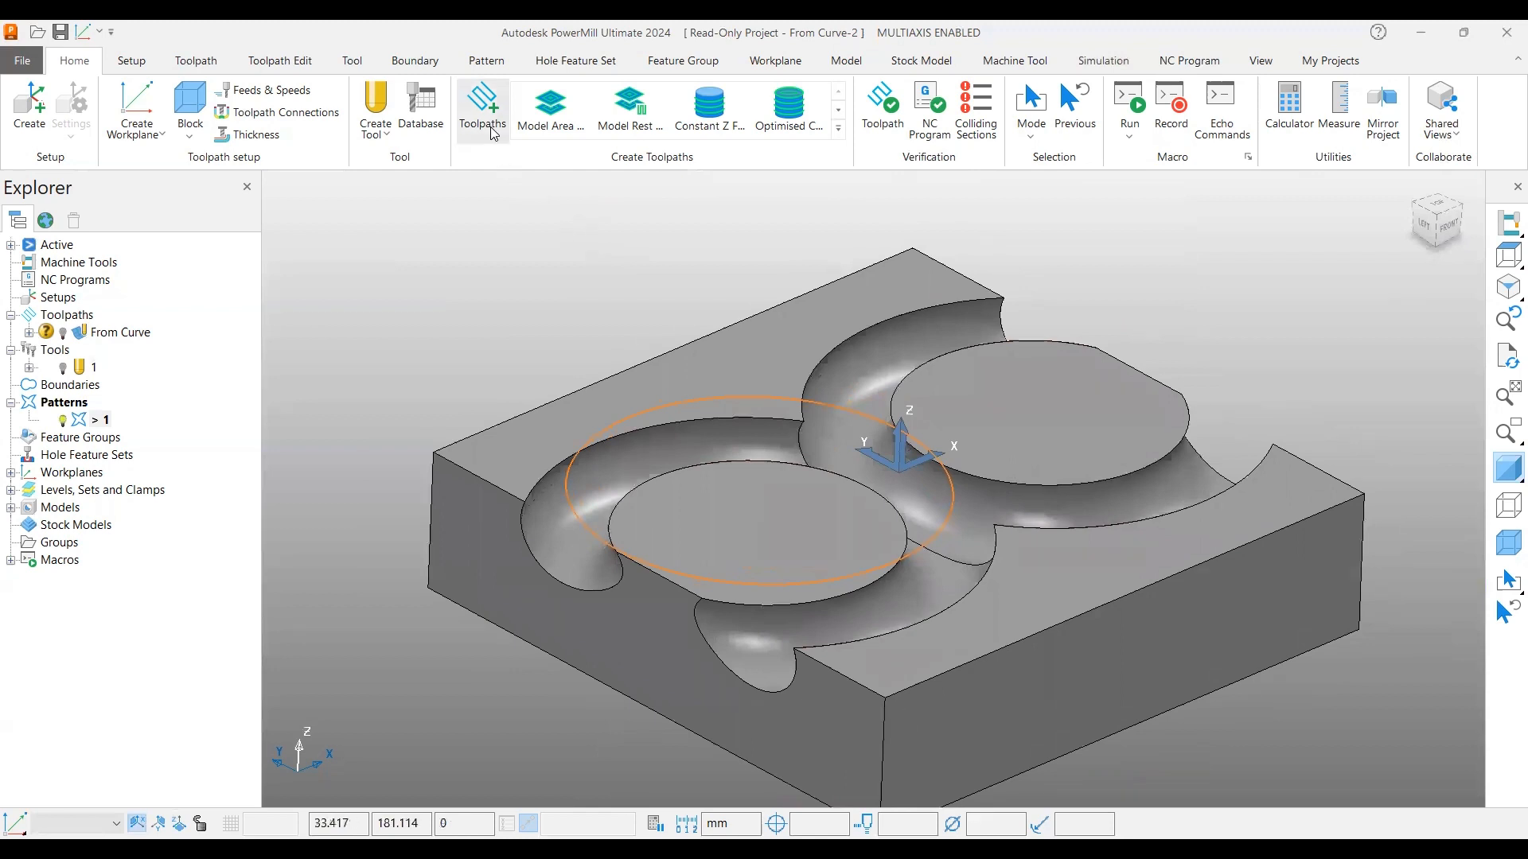
- Create toolpath 1 by choosing Finishing > Surface Finishing in the Strategy Selector
{"action": "left_click", "coordinate": [481, 106]}
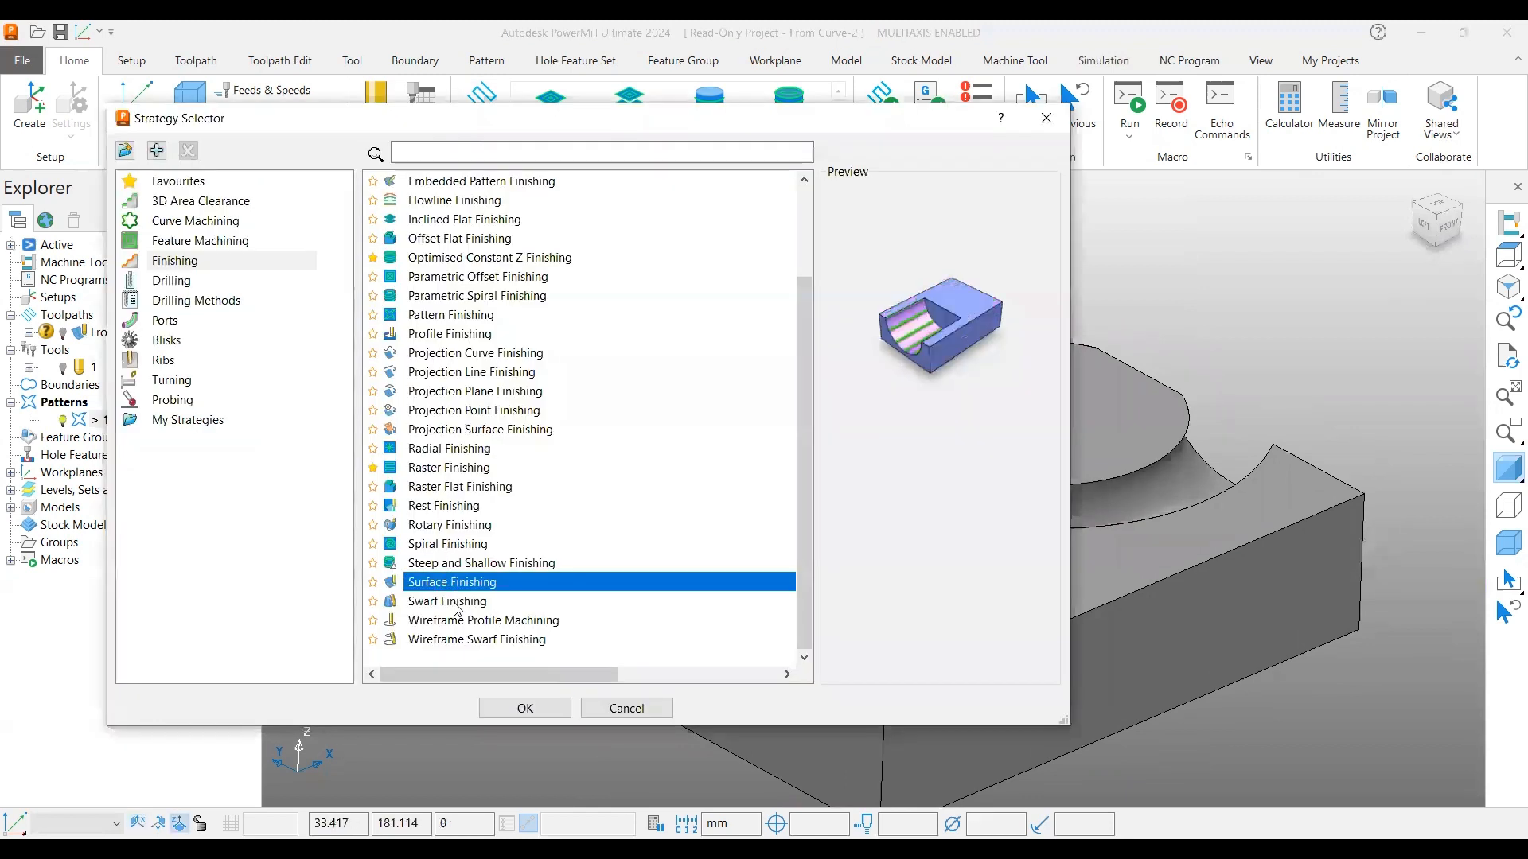
{"action": "left_click", "coordinate": [524, 709]}
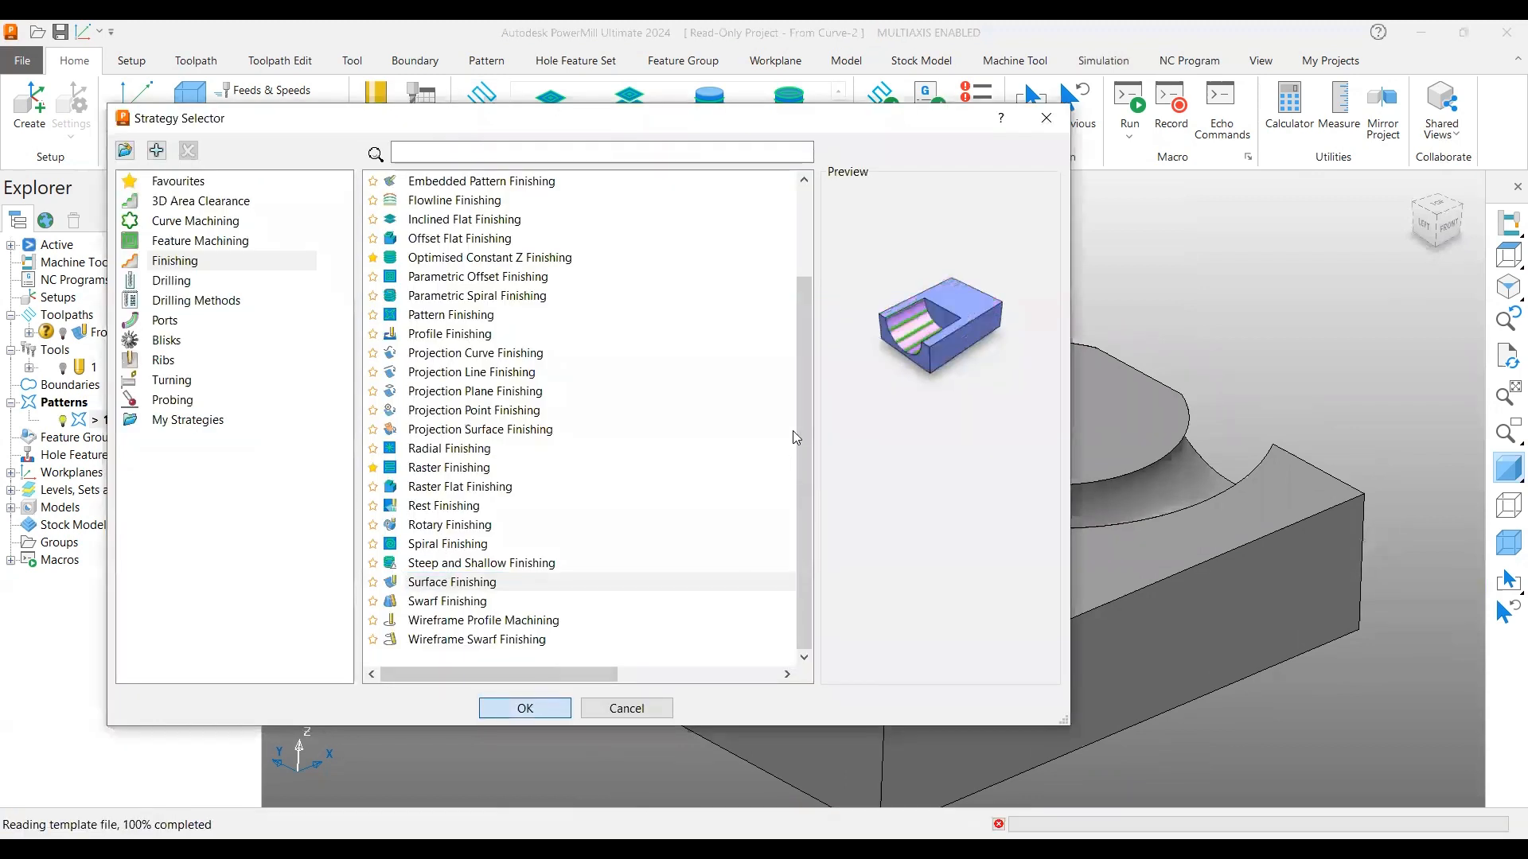
{"action": "left_click", "coordinate": [524, 708]}
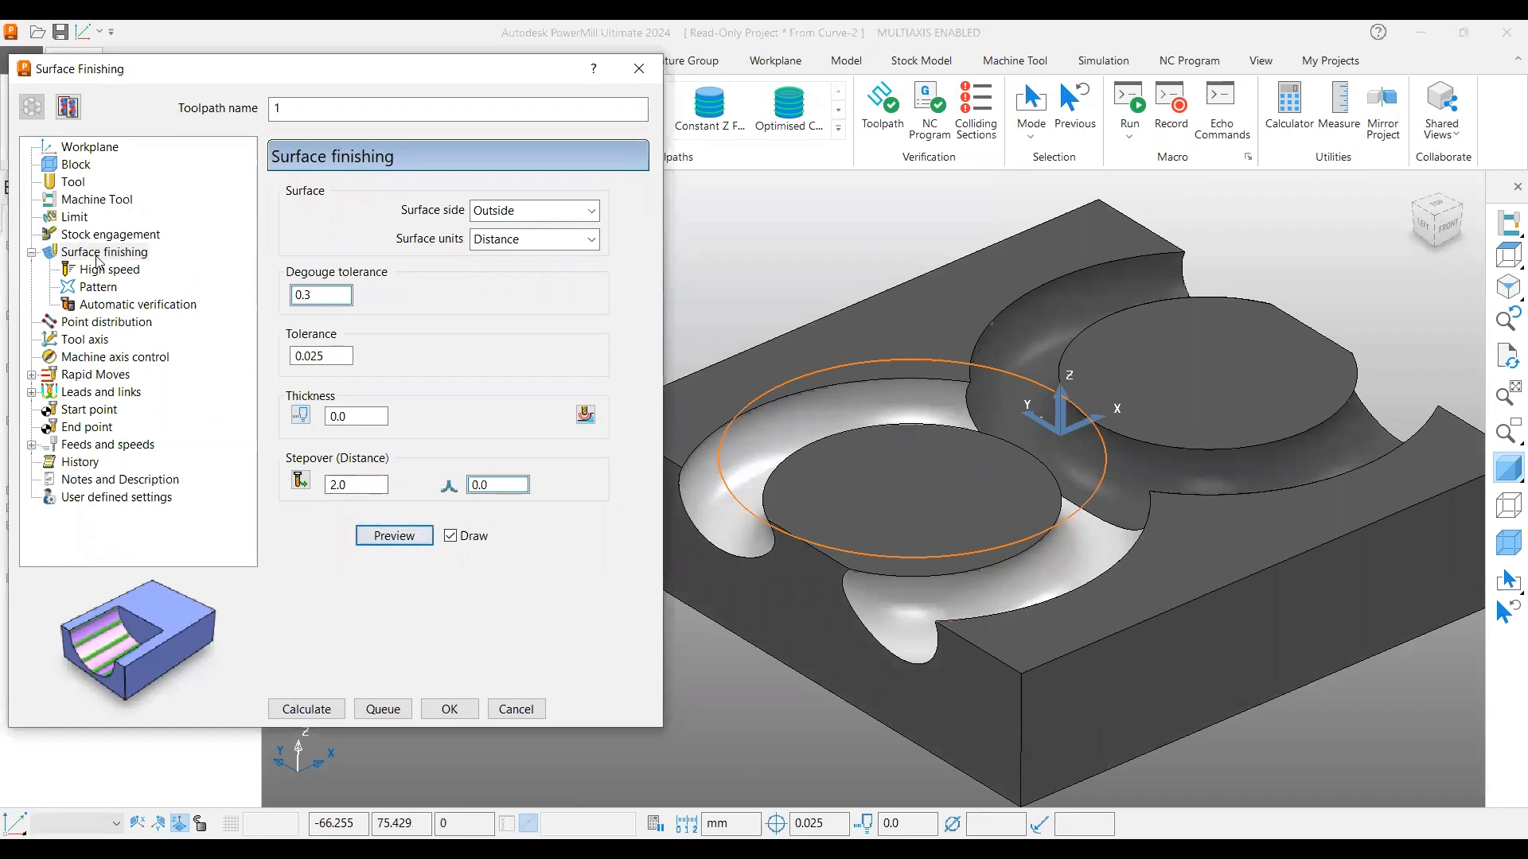
- Assign ball-nosed tool 1 to the toolpath and preview its dense passes on the undercut walls
{"action": "left_click", "coordinate": [71, 181]}
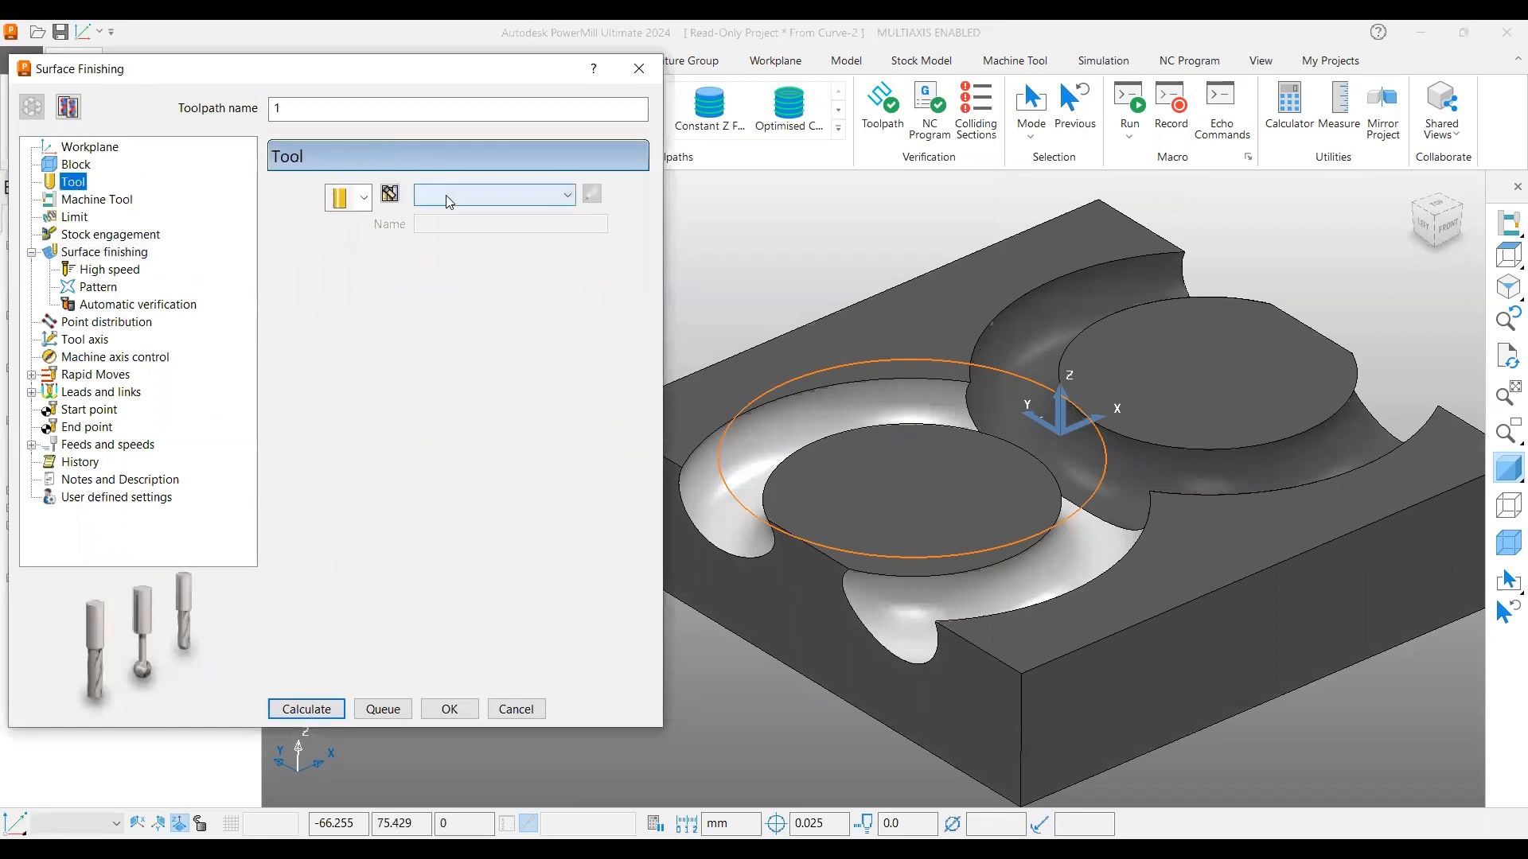
{"action": "left_click", "coordinate": [491, 196]}
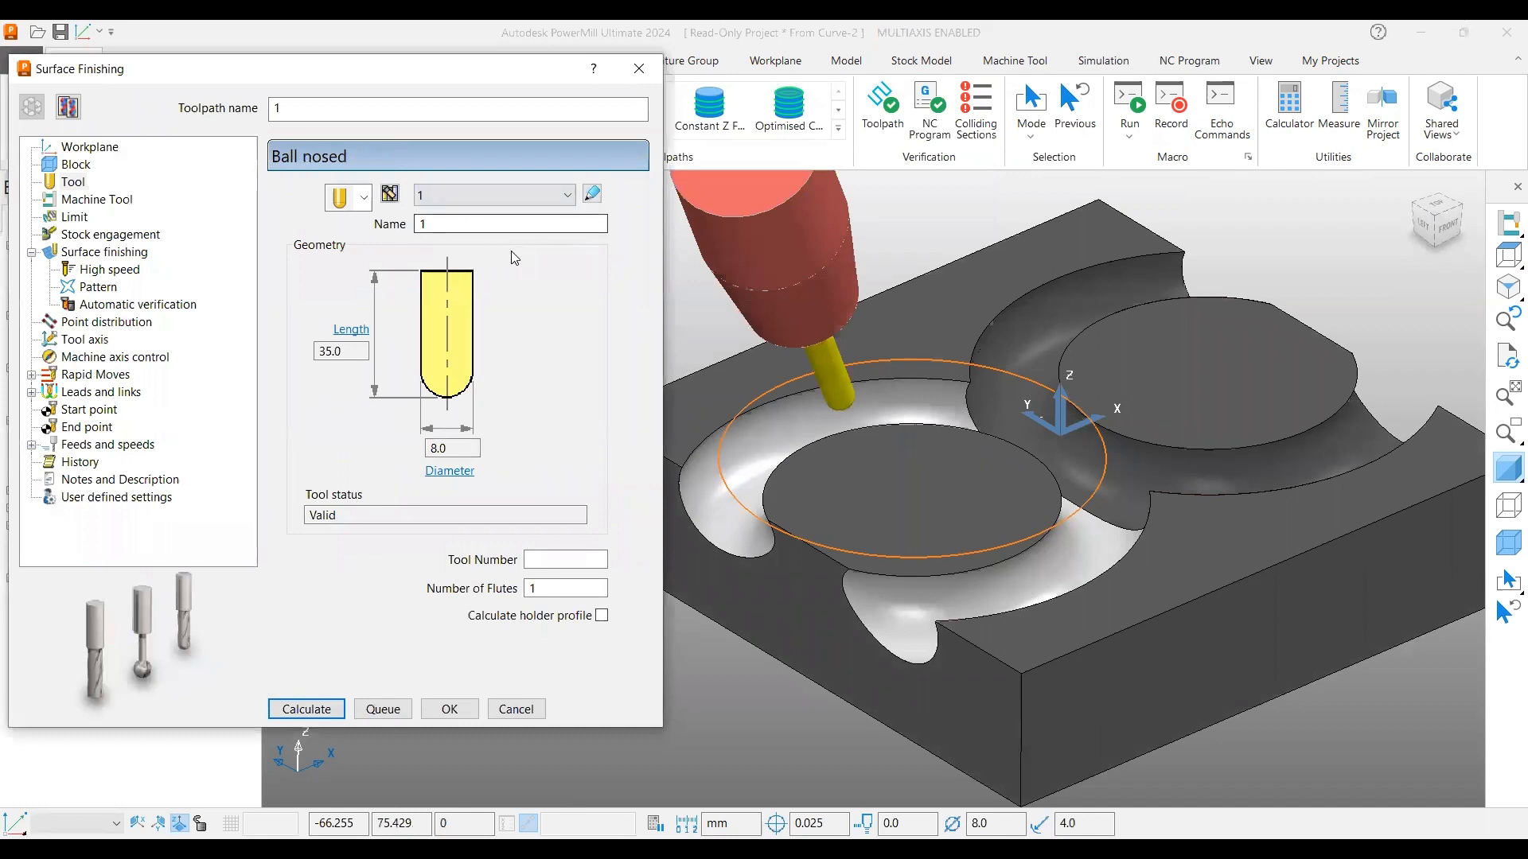
{"action": "left_click", "coordinate": [115, 252]}
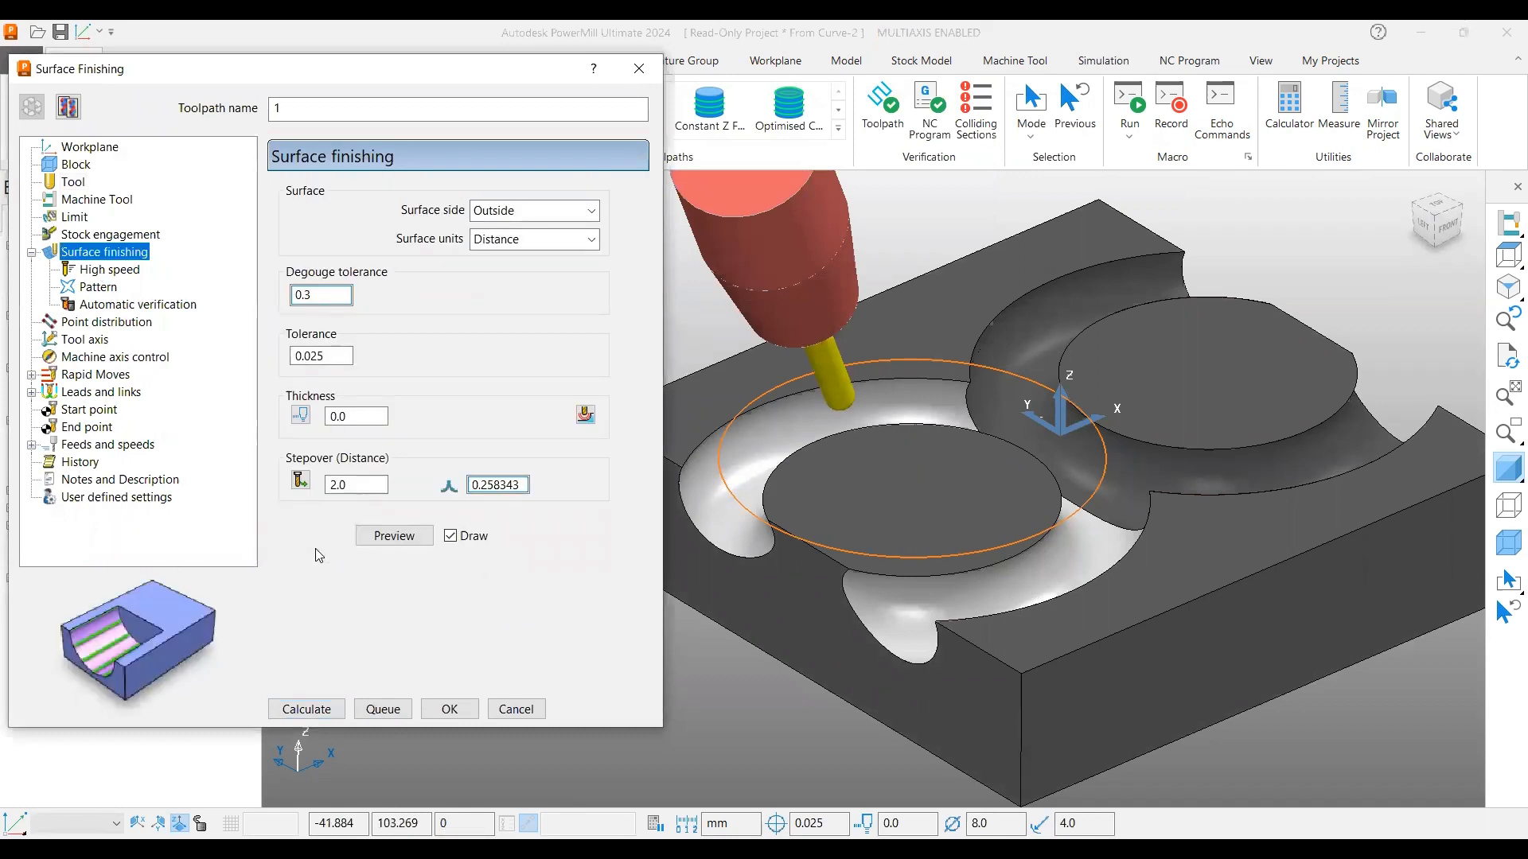
{"action": "left_click", "coordinate": [393, 535]}
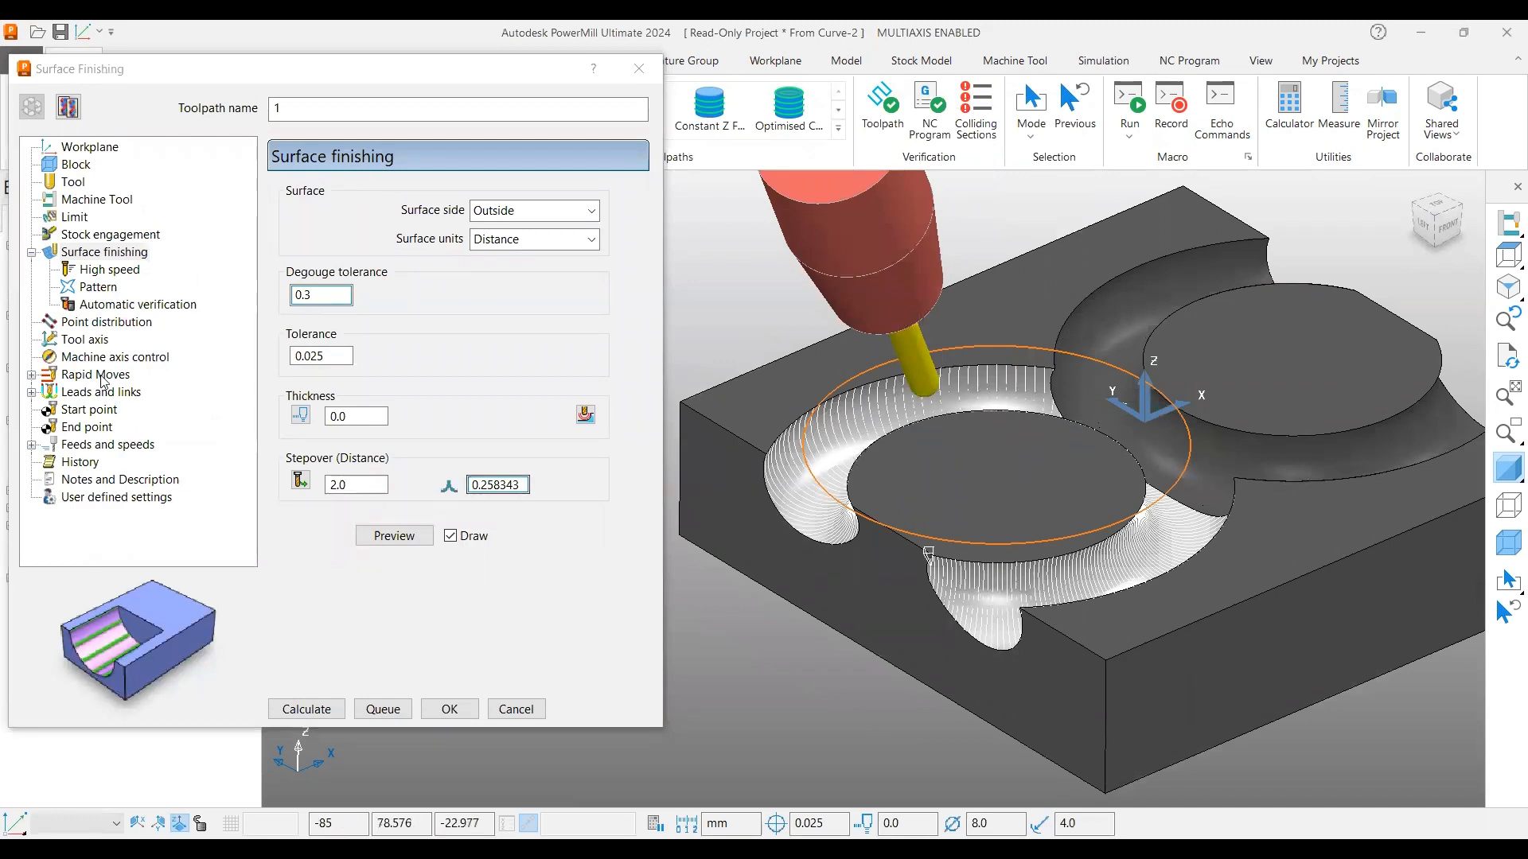
{"action": "left_click", "coordinate": [85, 339]}
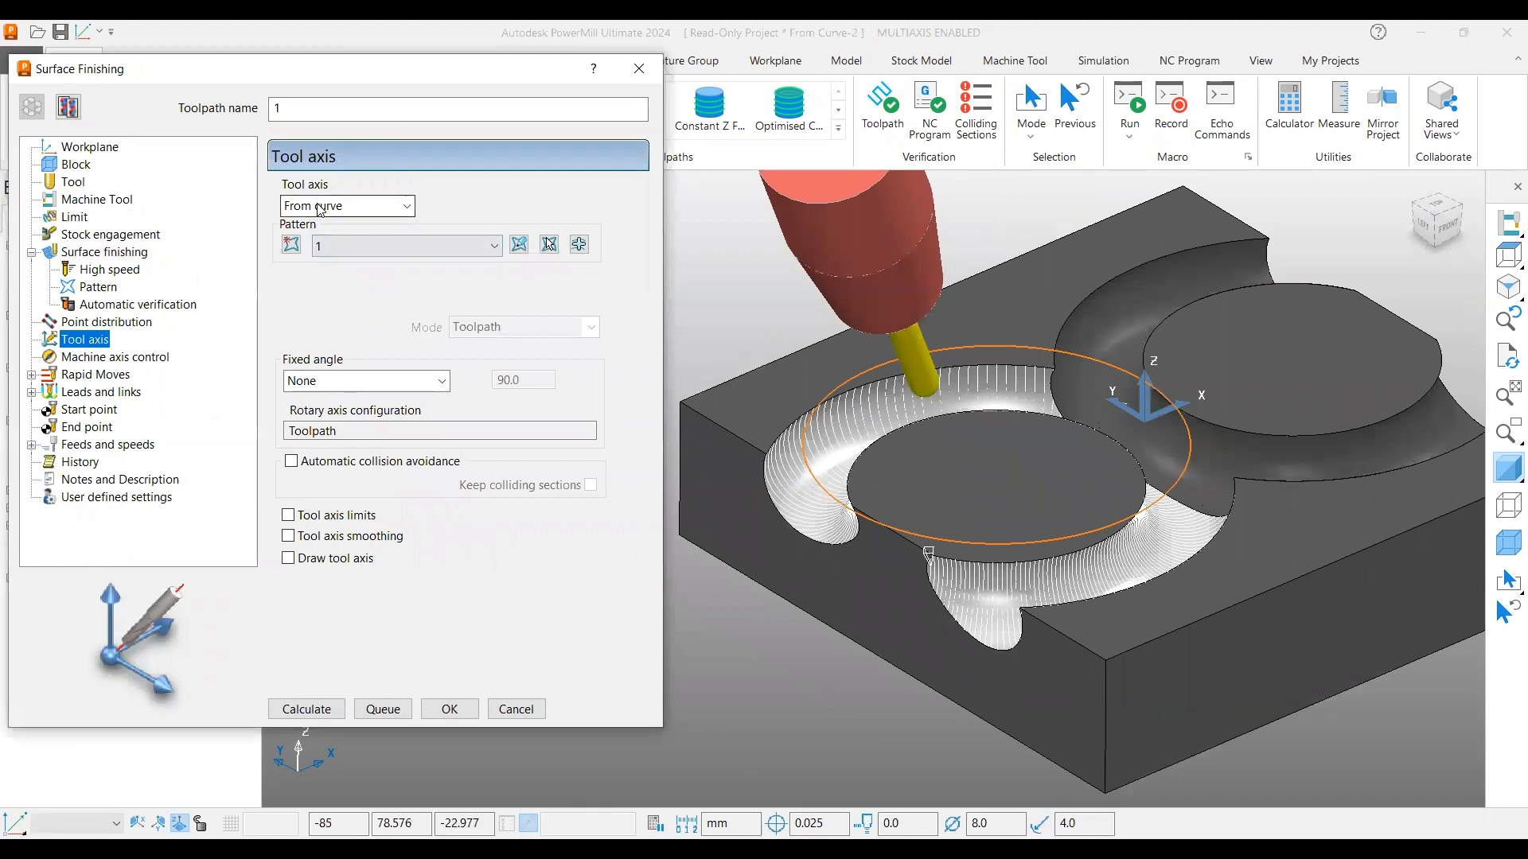
- Set the tool axis to From curve and calculate toolpath 1, dismissing the no-surfaces-selected error
{"action": "left_click", "coordinate": [399, 245]}
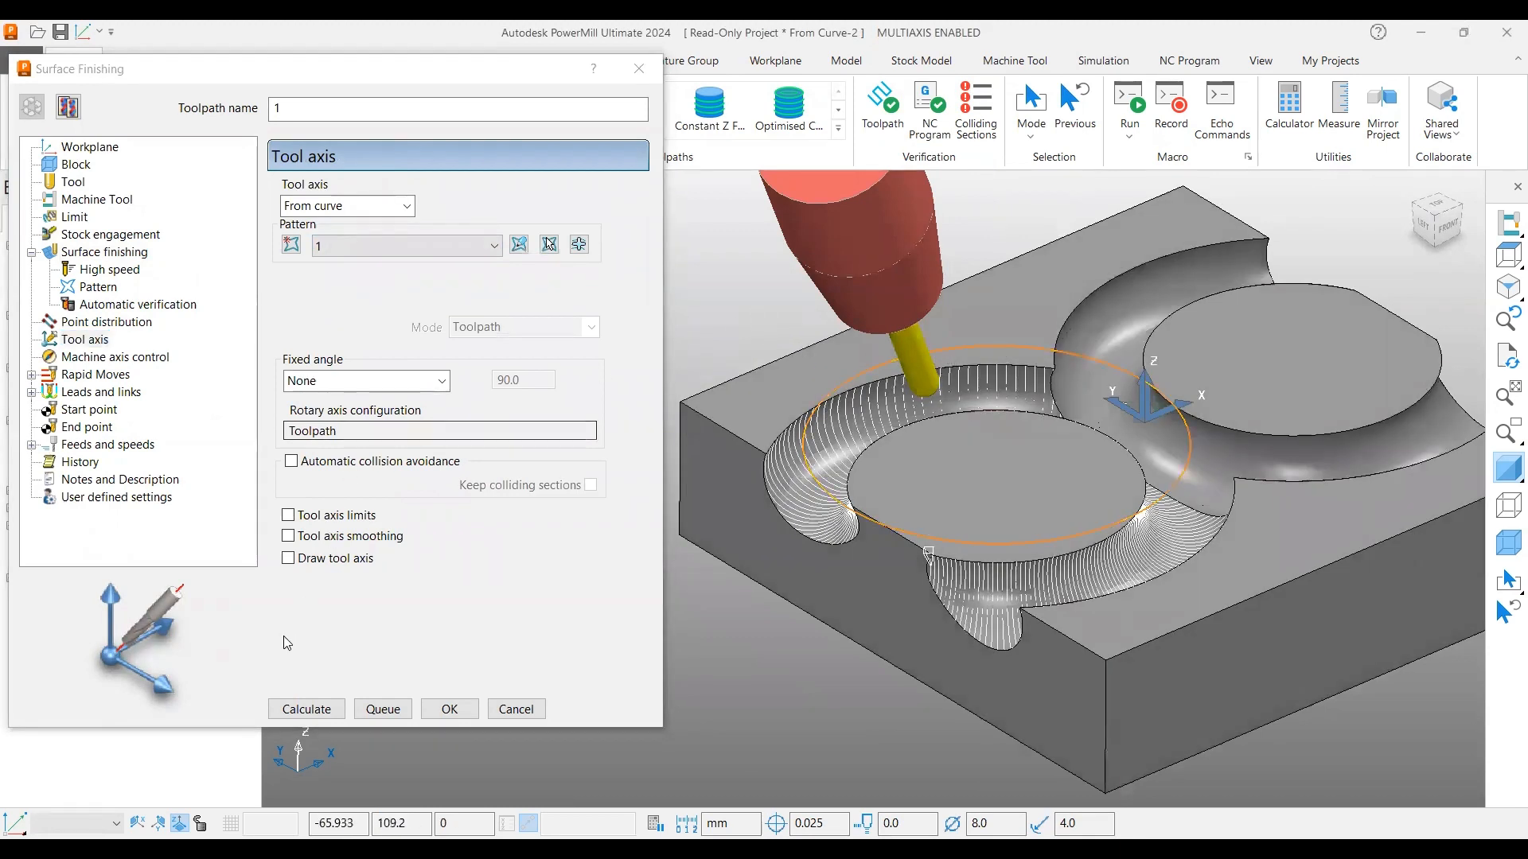
{"action": "left_click", "coordinate": [305, 708]}
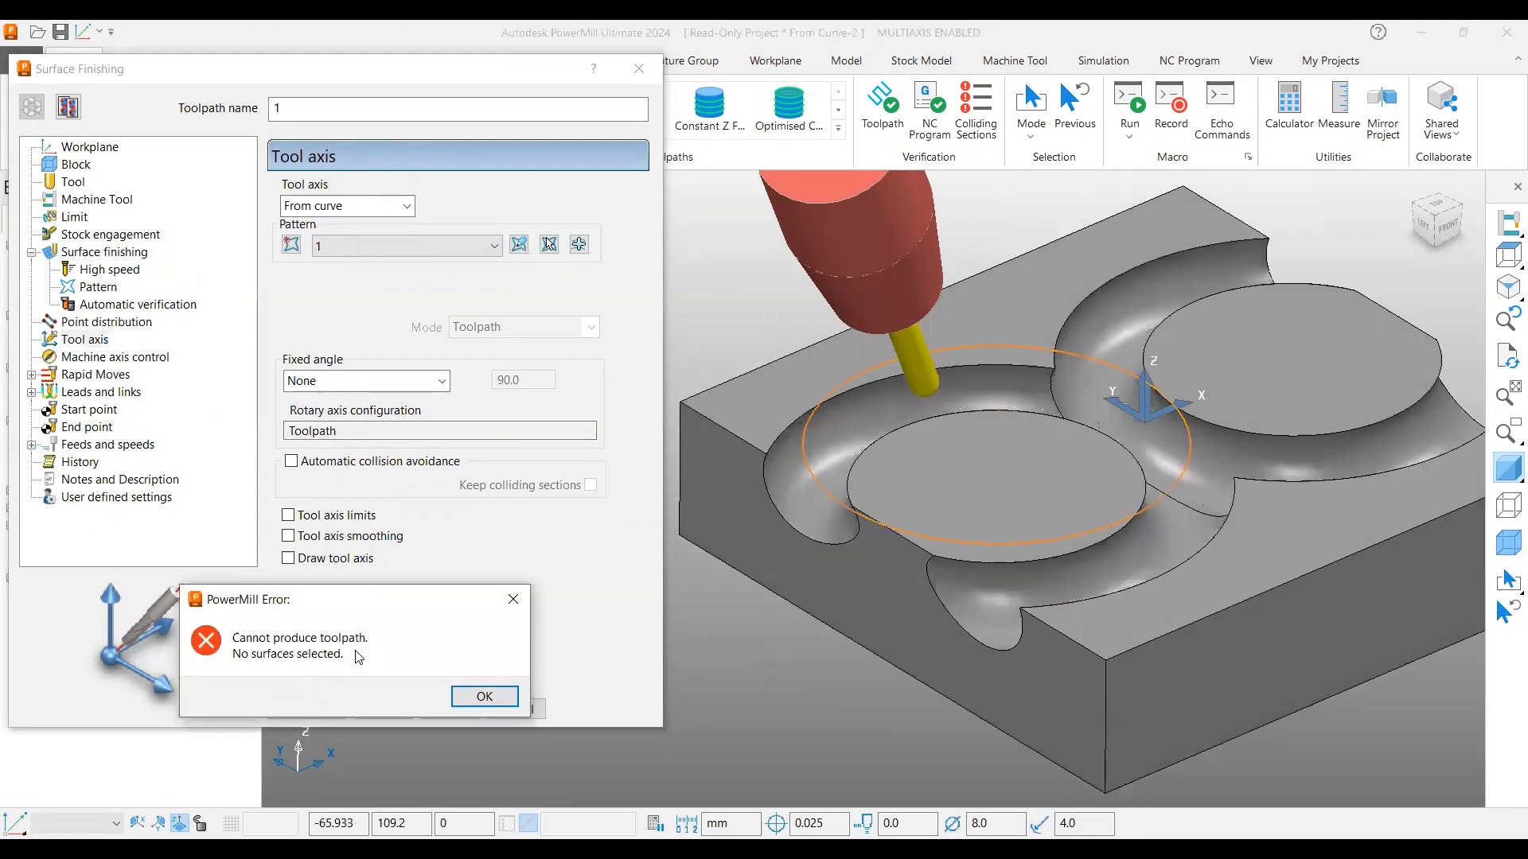
{"action": "left_click", "coordinate": [484, 695]}
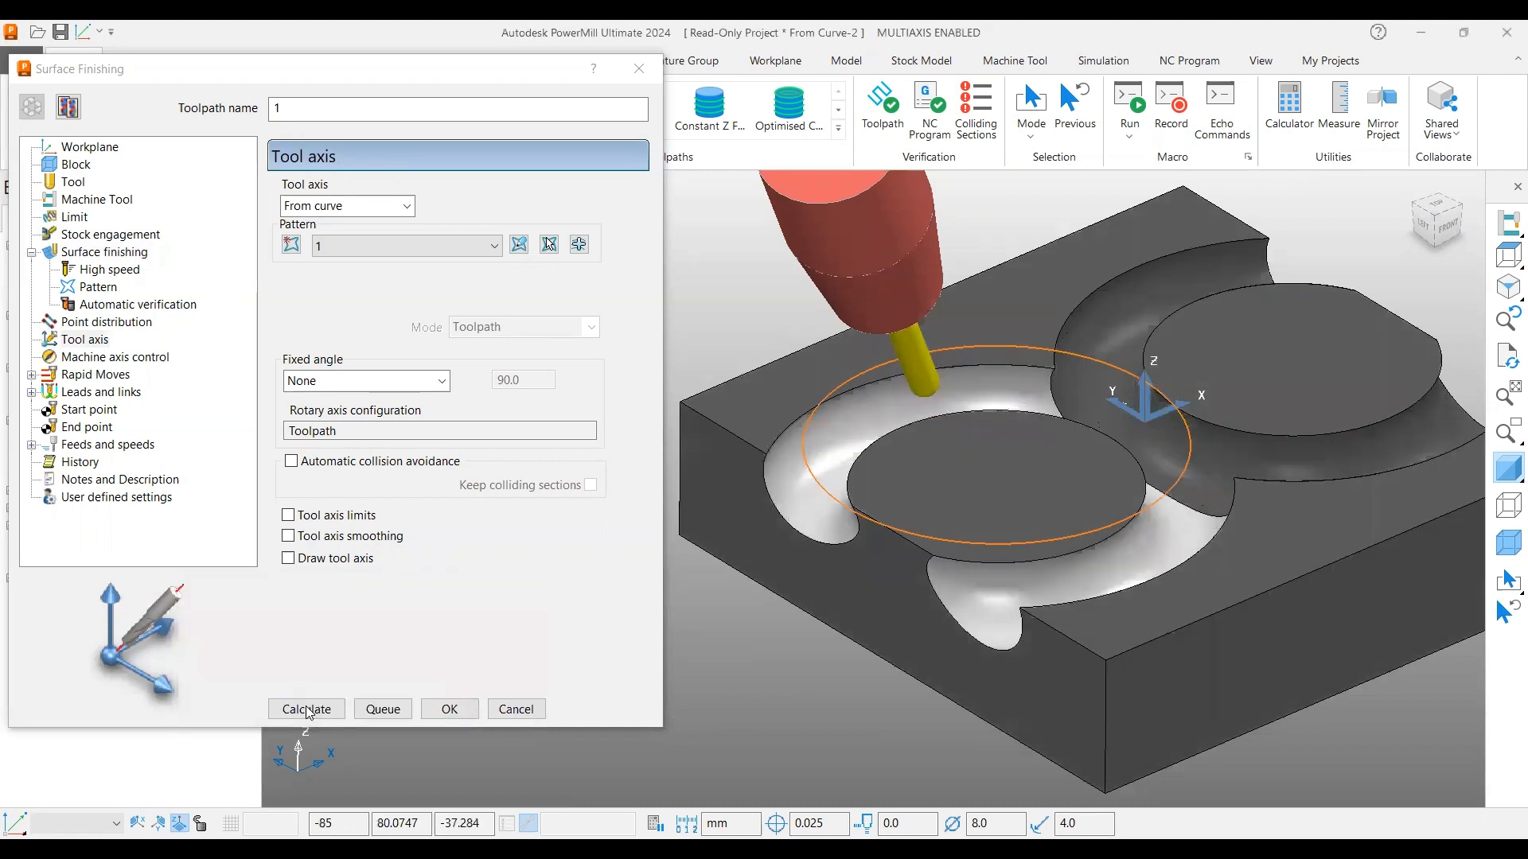
{"action": "left_click", "coordinate": [306, 709]}
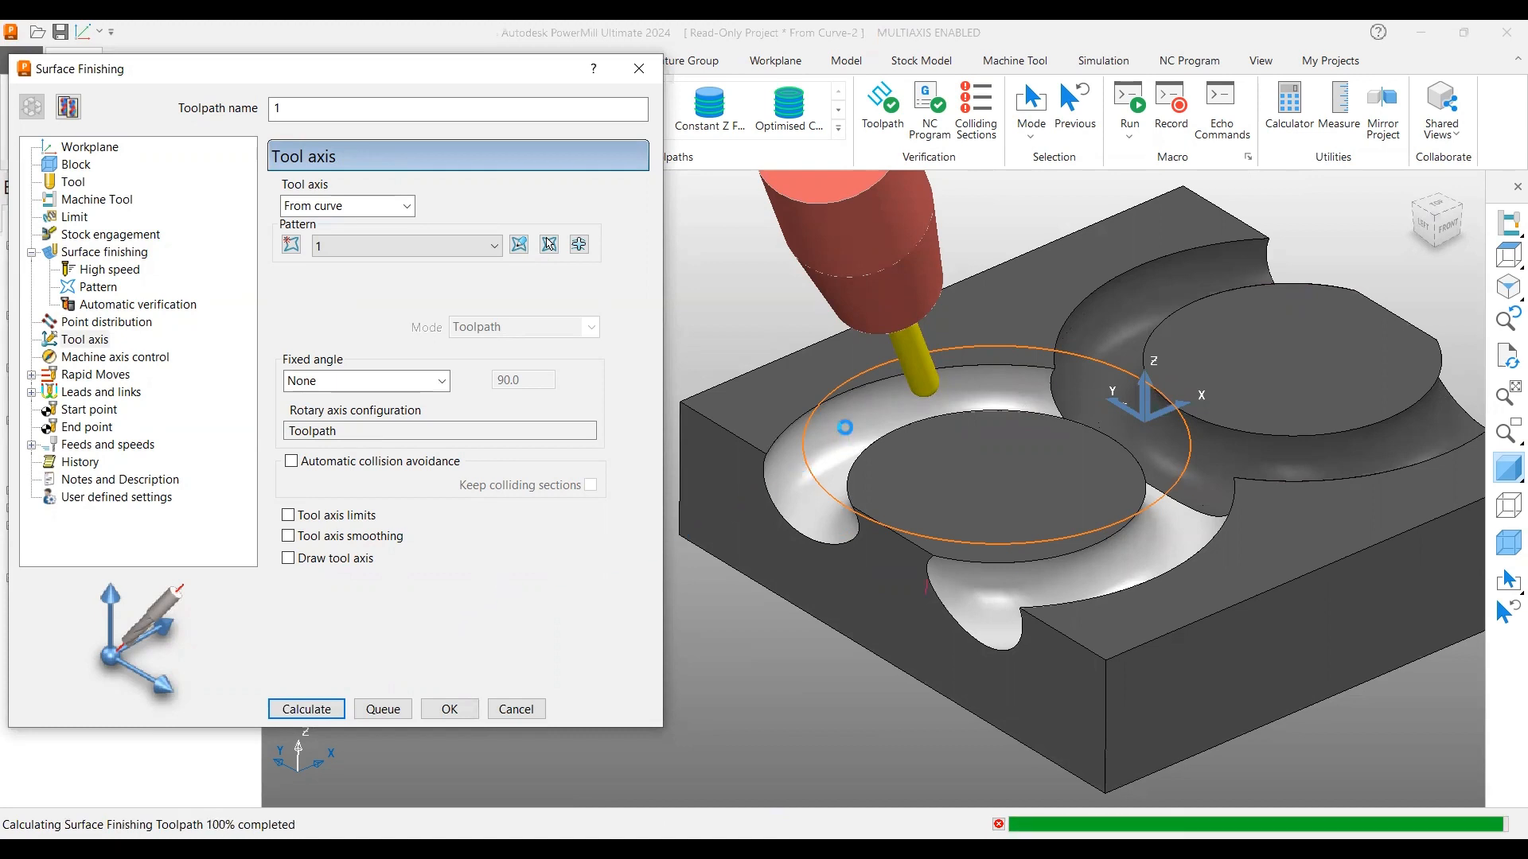
{"action": "left_click", "coordinate": [306, 708]}
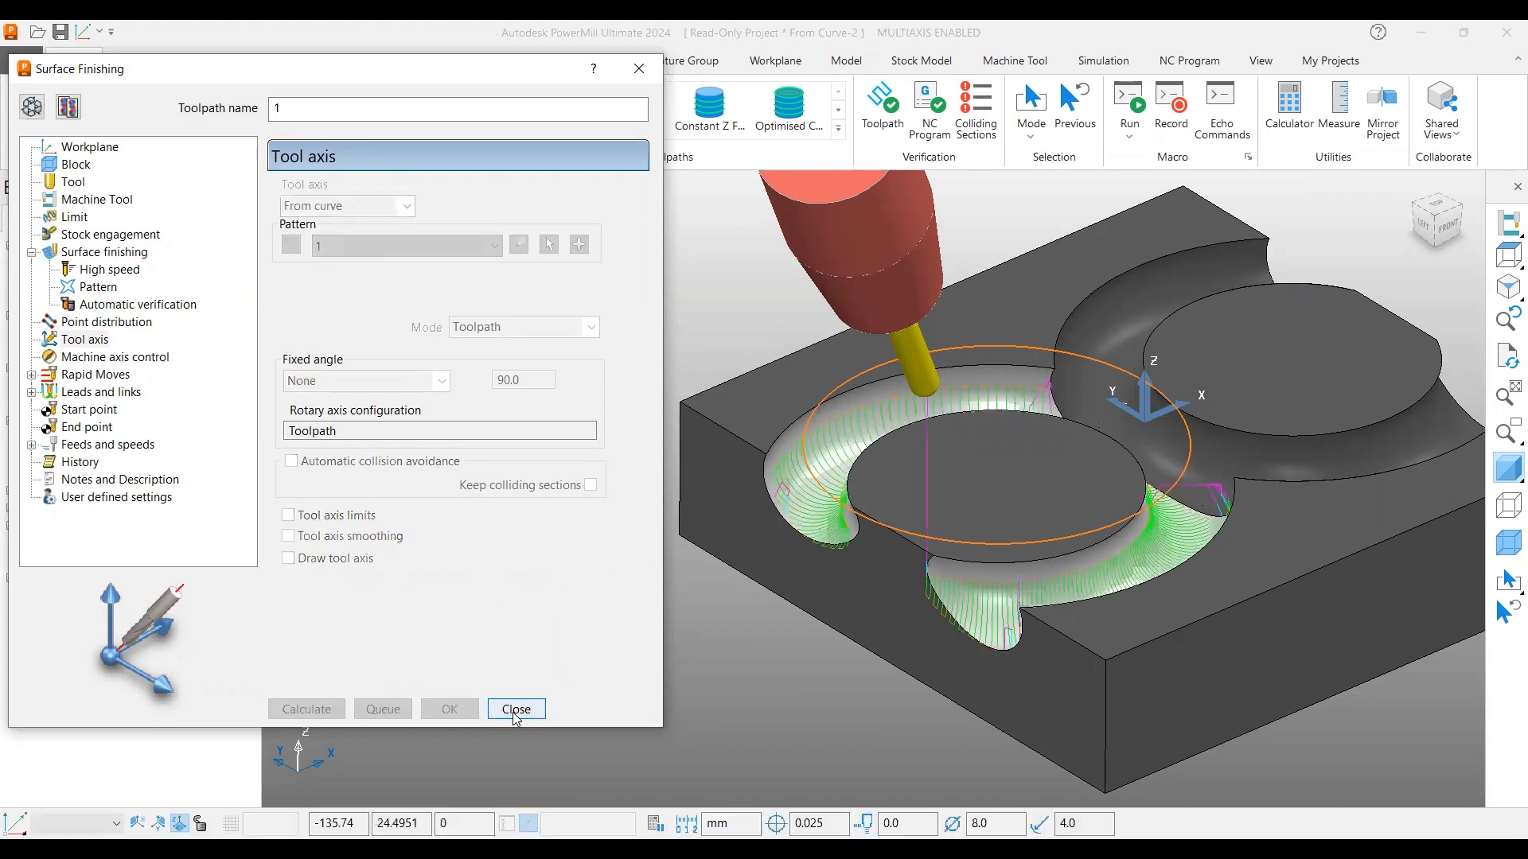
- Simulate toolpath 1 from its start and play it with live machine axis positions displayed
{"action": "left_click", "coordinate": [516, 708]}
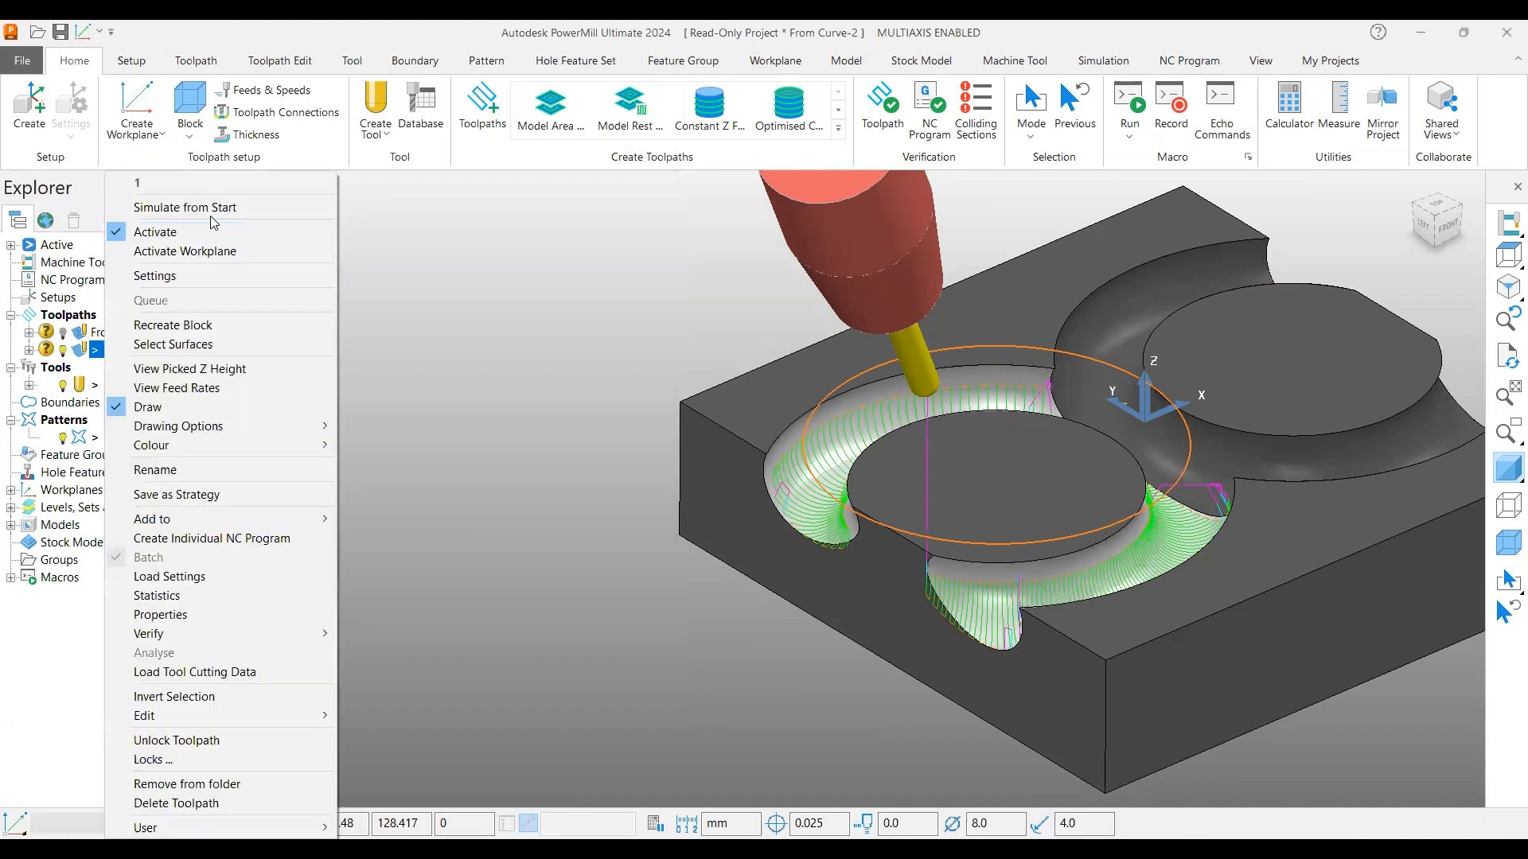
{"action": "left_click", "coordinate": [185, 207]}
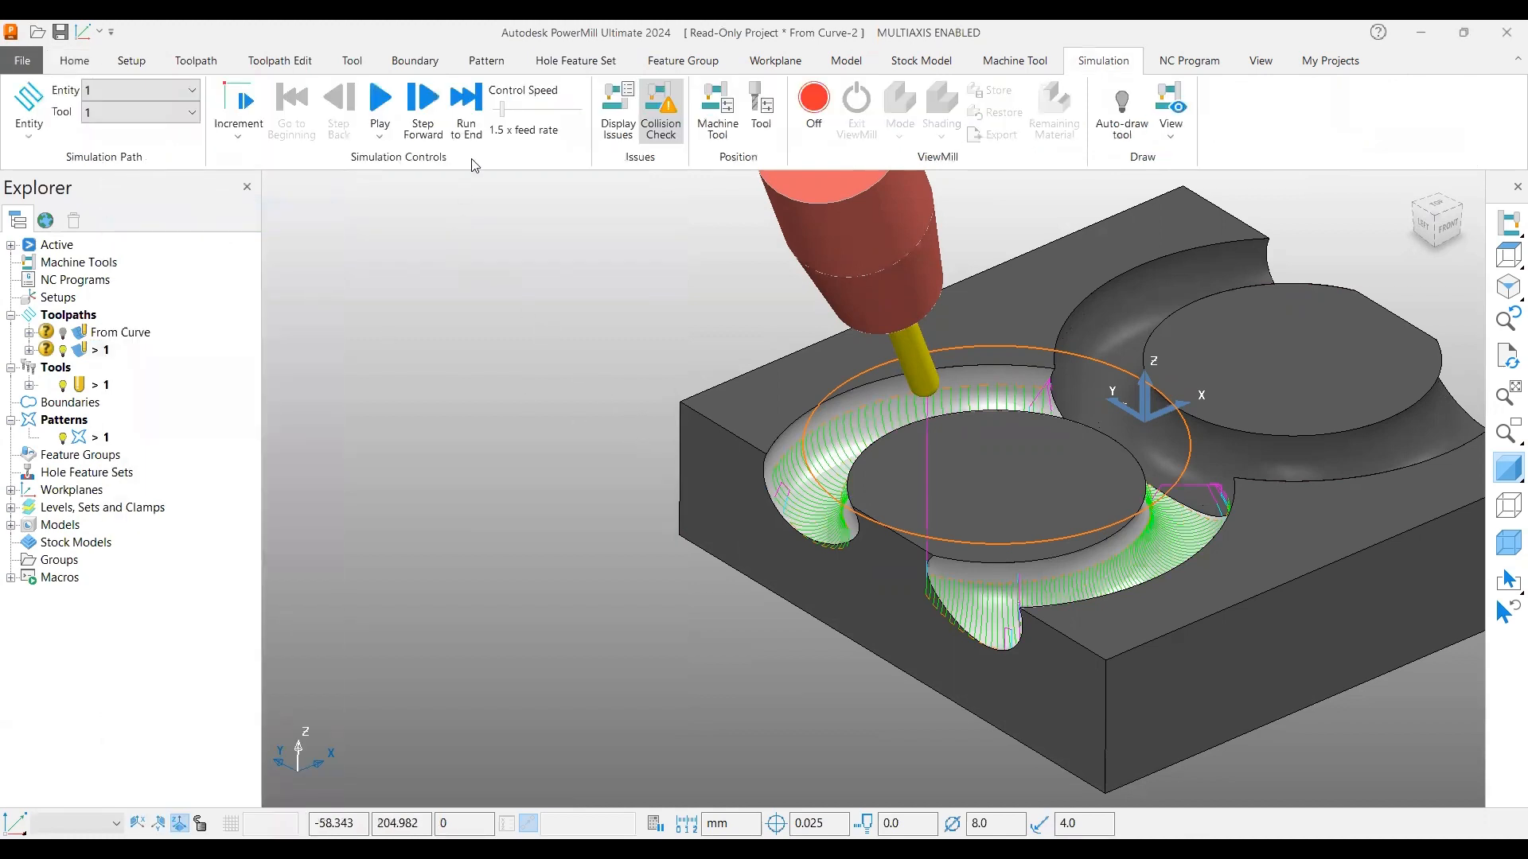
{"action": "left_click", "coordinate": [379, 106]}
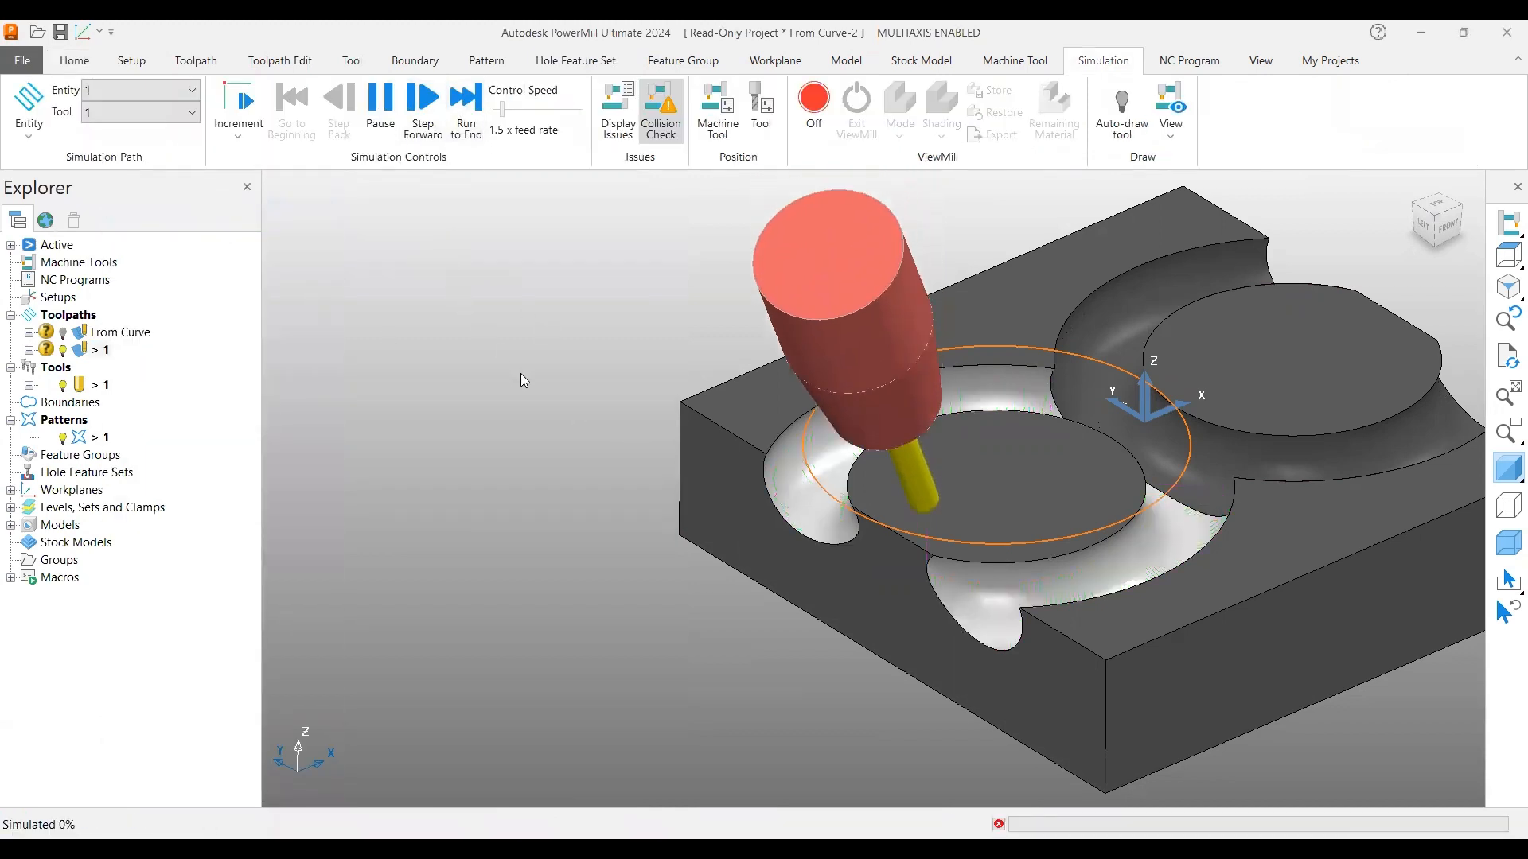
{"action": "left_click", "coordinate": [422, 107]}
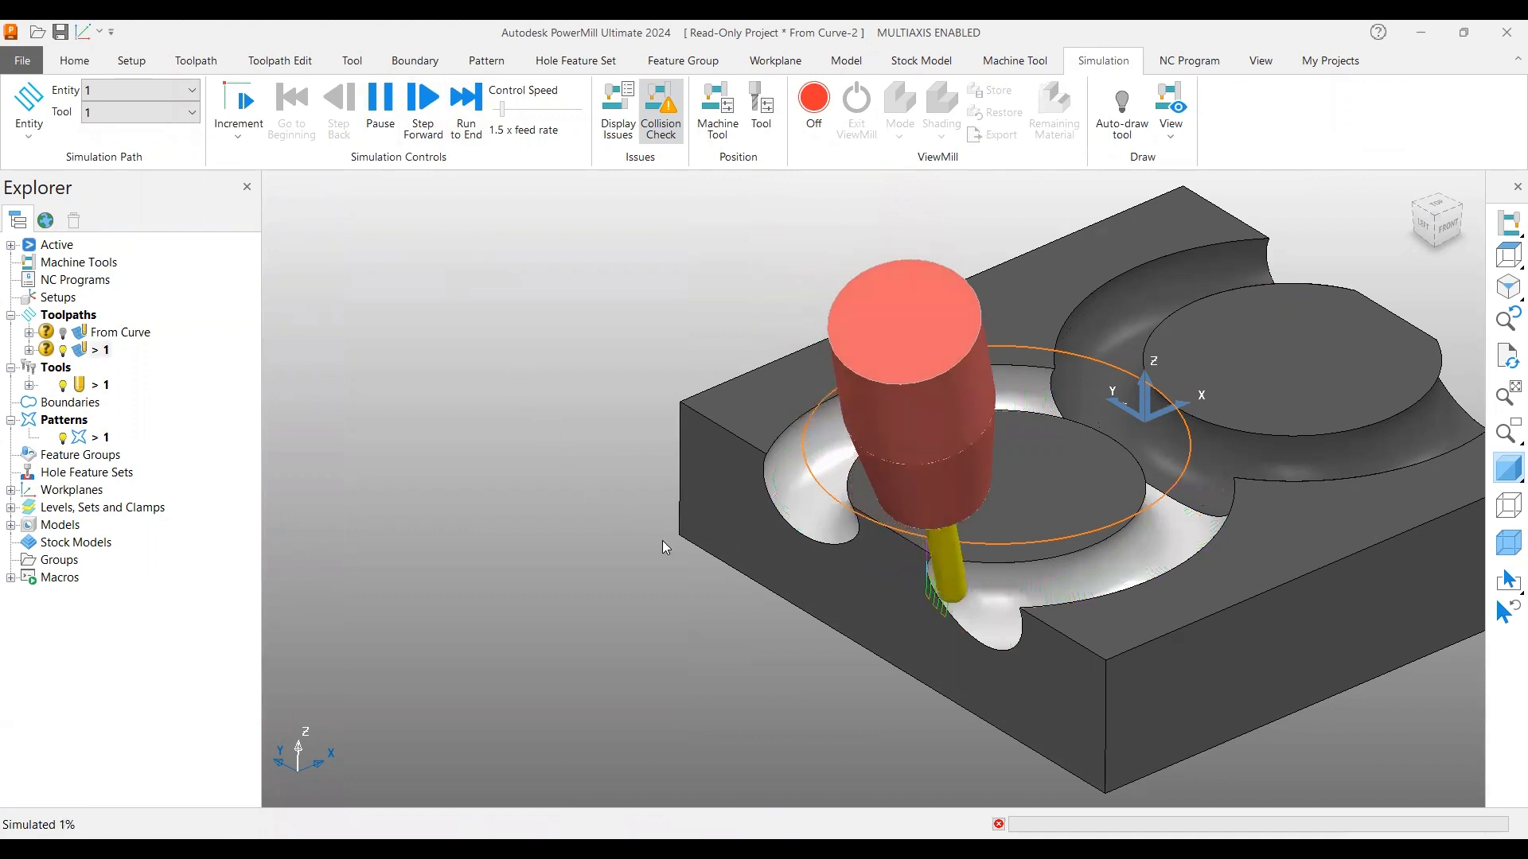
{"action": "left_click", "coordinate": [424, 106]}
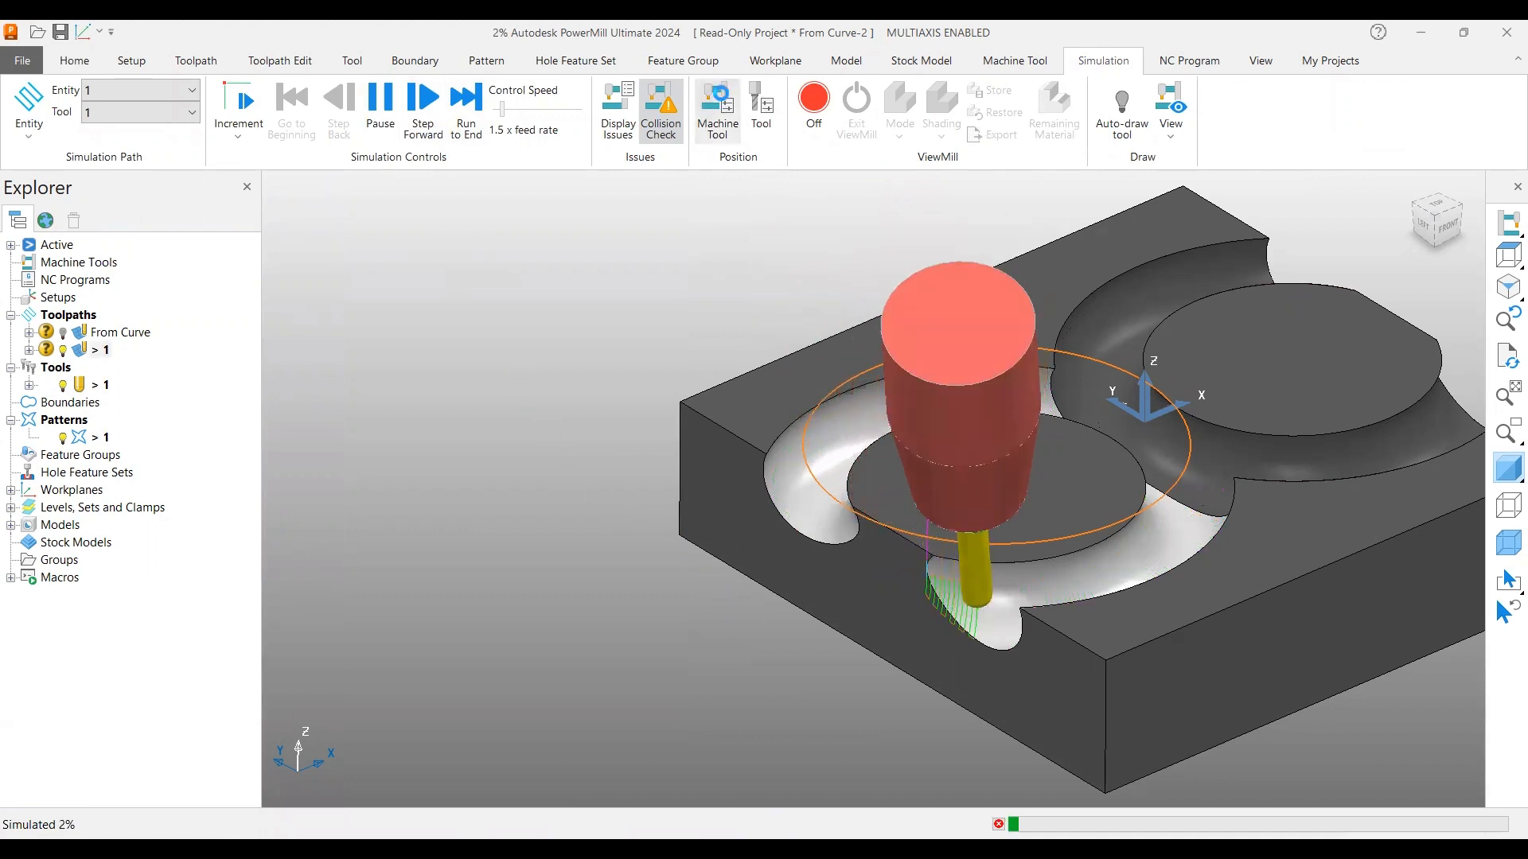
- Run the simulation and pause mid-undercut at A 41°, E 119°, viewing the ball-nose tip up close
{"action": "left_click", "coordinate": [381, 107]}
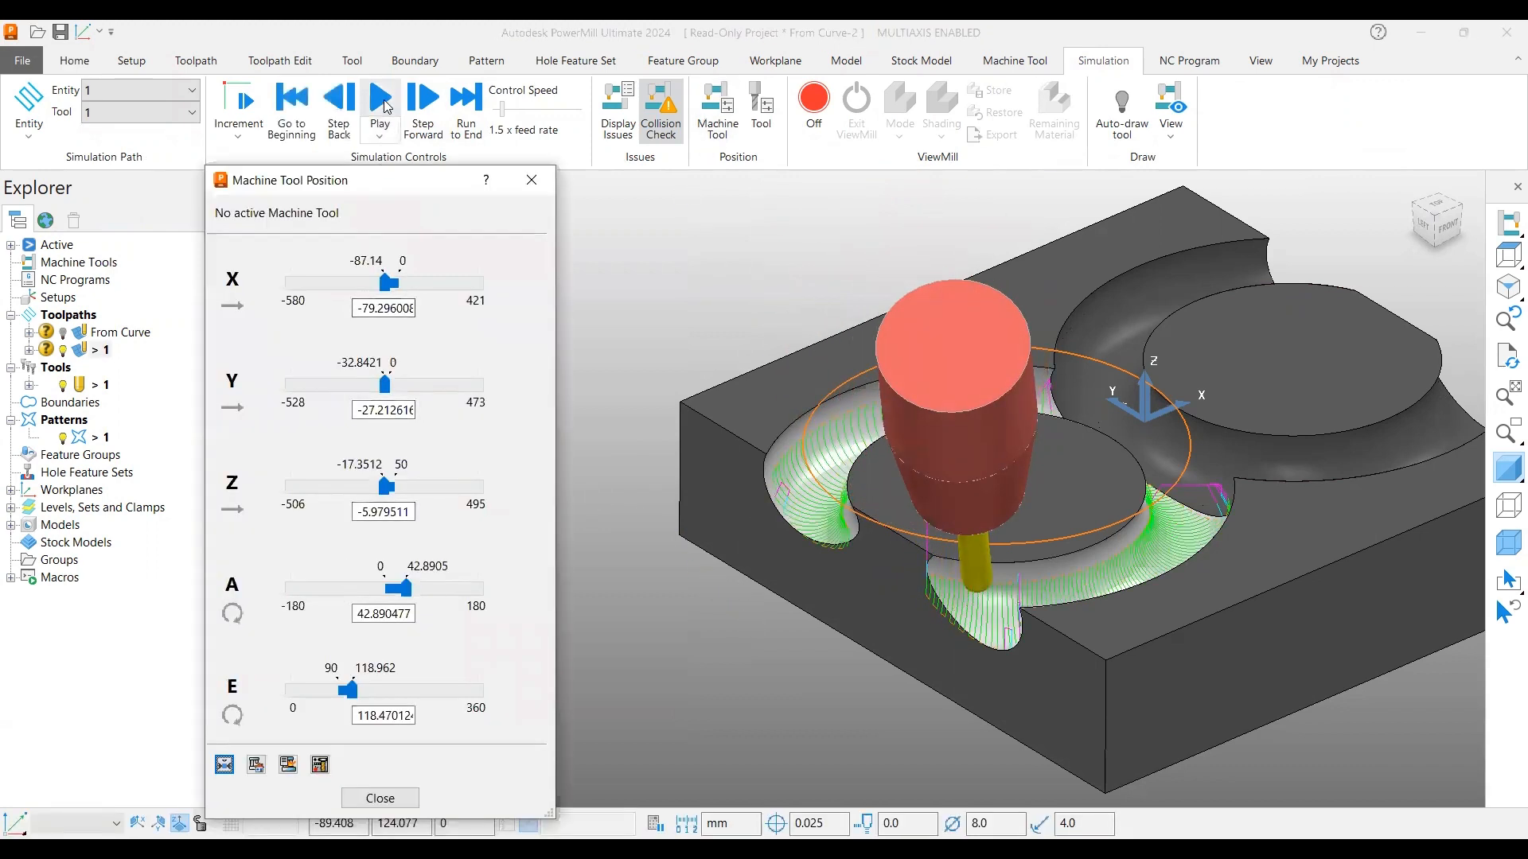
{"action": "left_click", "coordinate": [379, 107]}
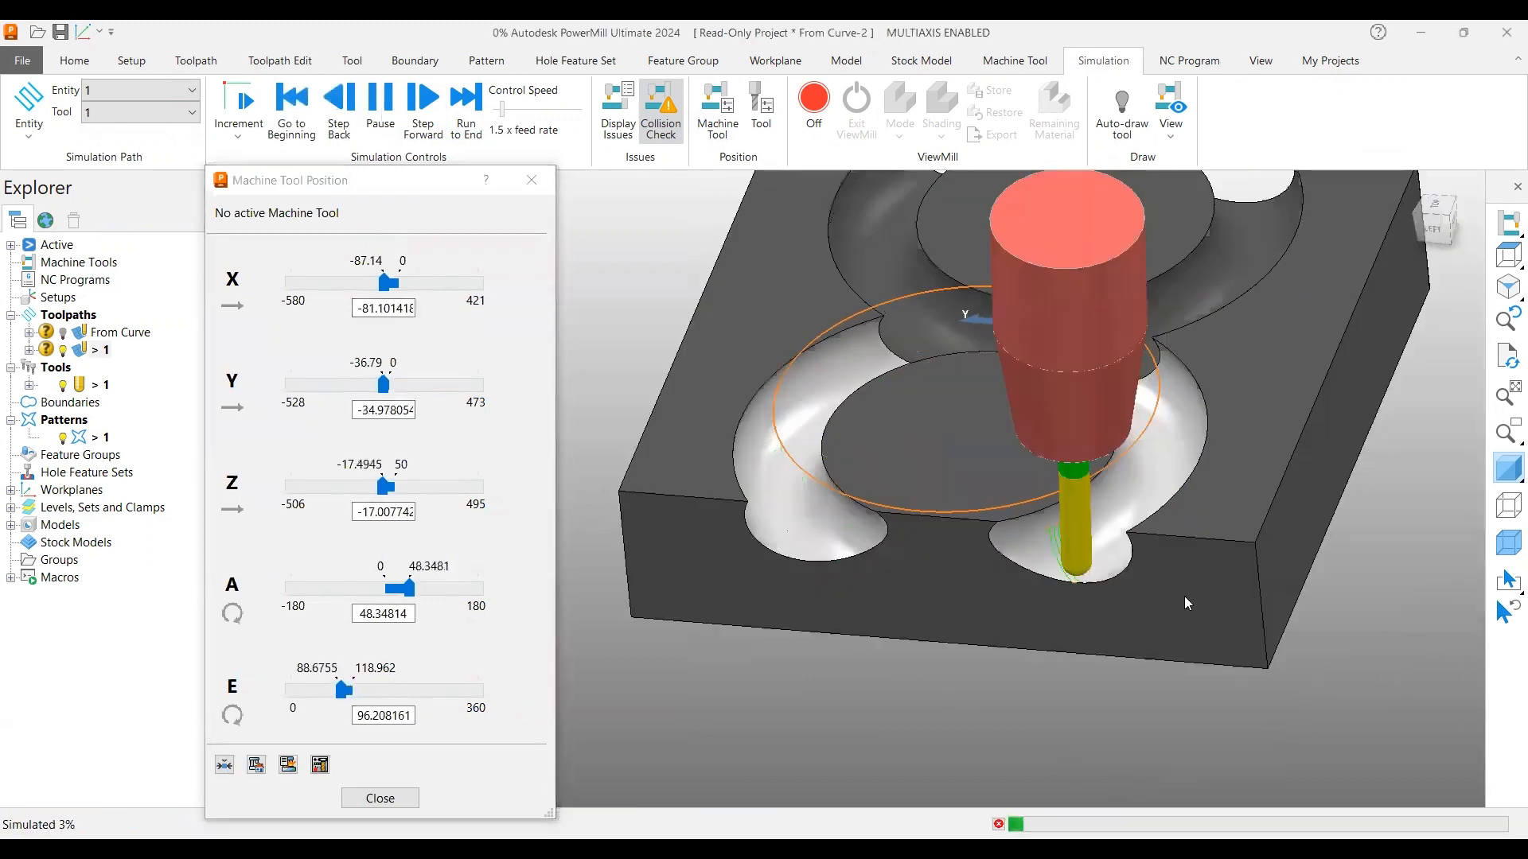
{"action": "left_click", "coordinate": [423, 102]}
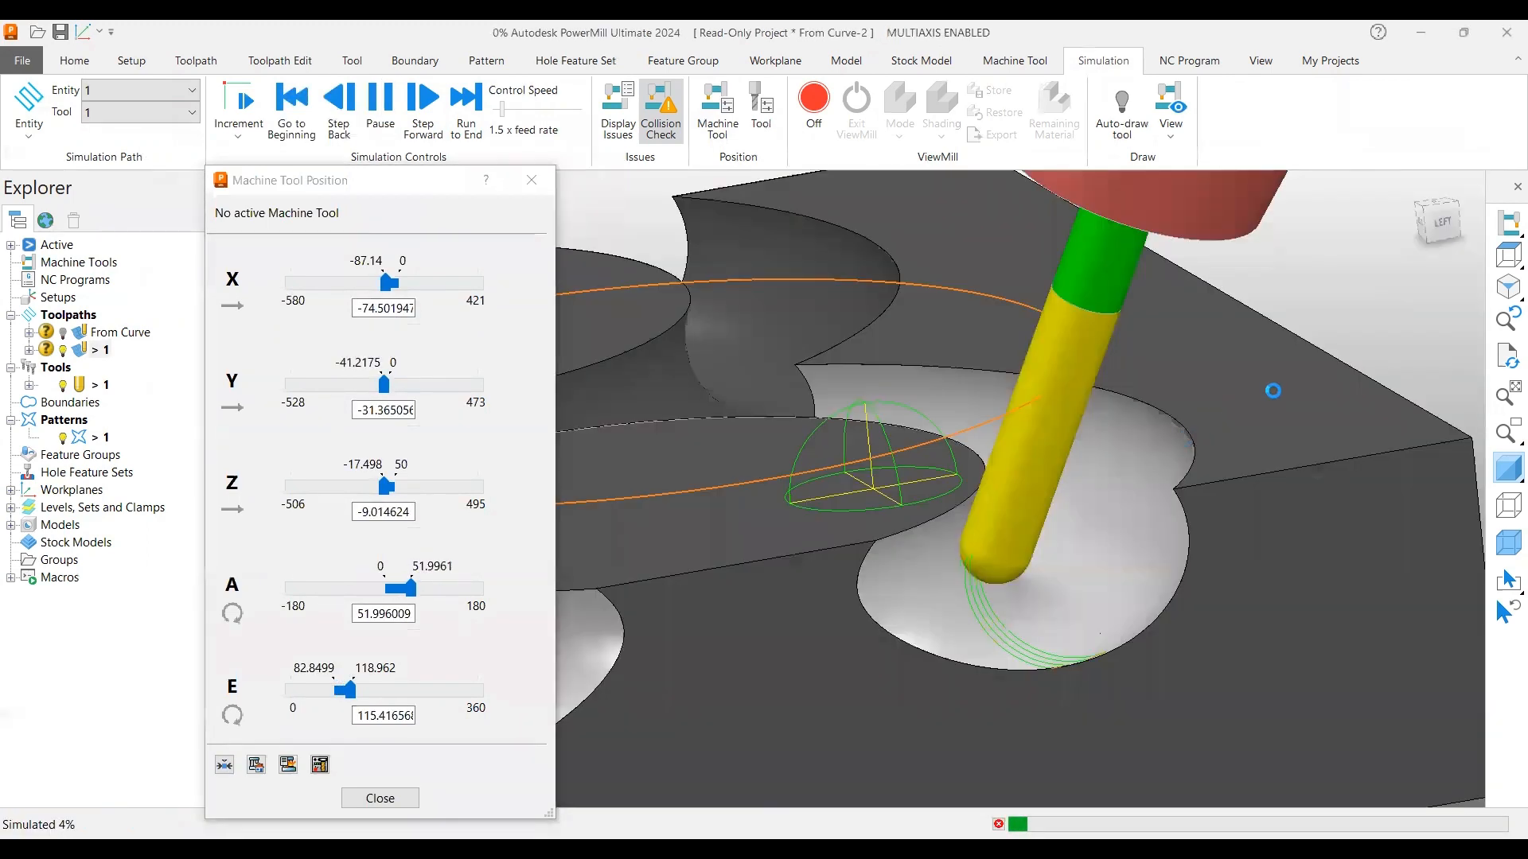
{"action": "left_click", "coordinate": [424, 102]}
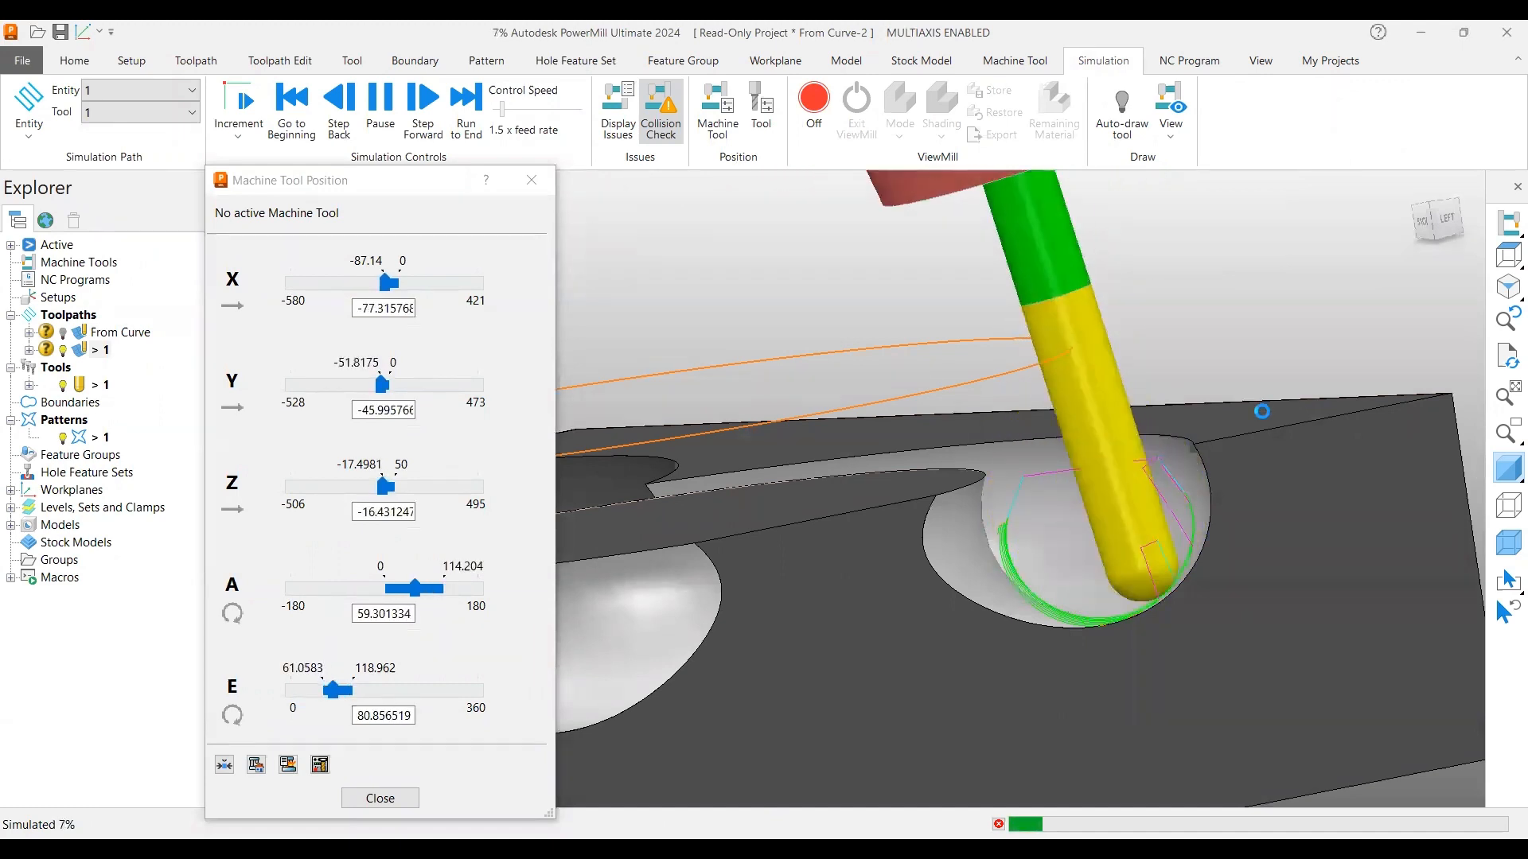
{"action": "left_click", "coordinate": [378, 110]}
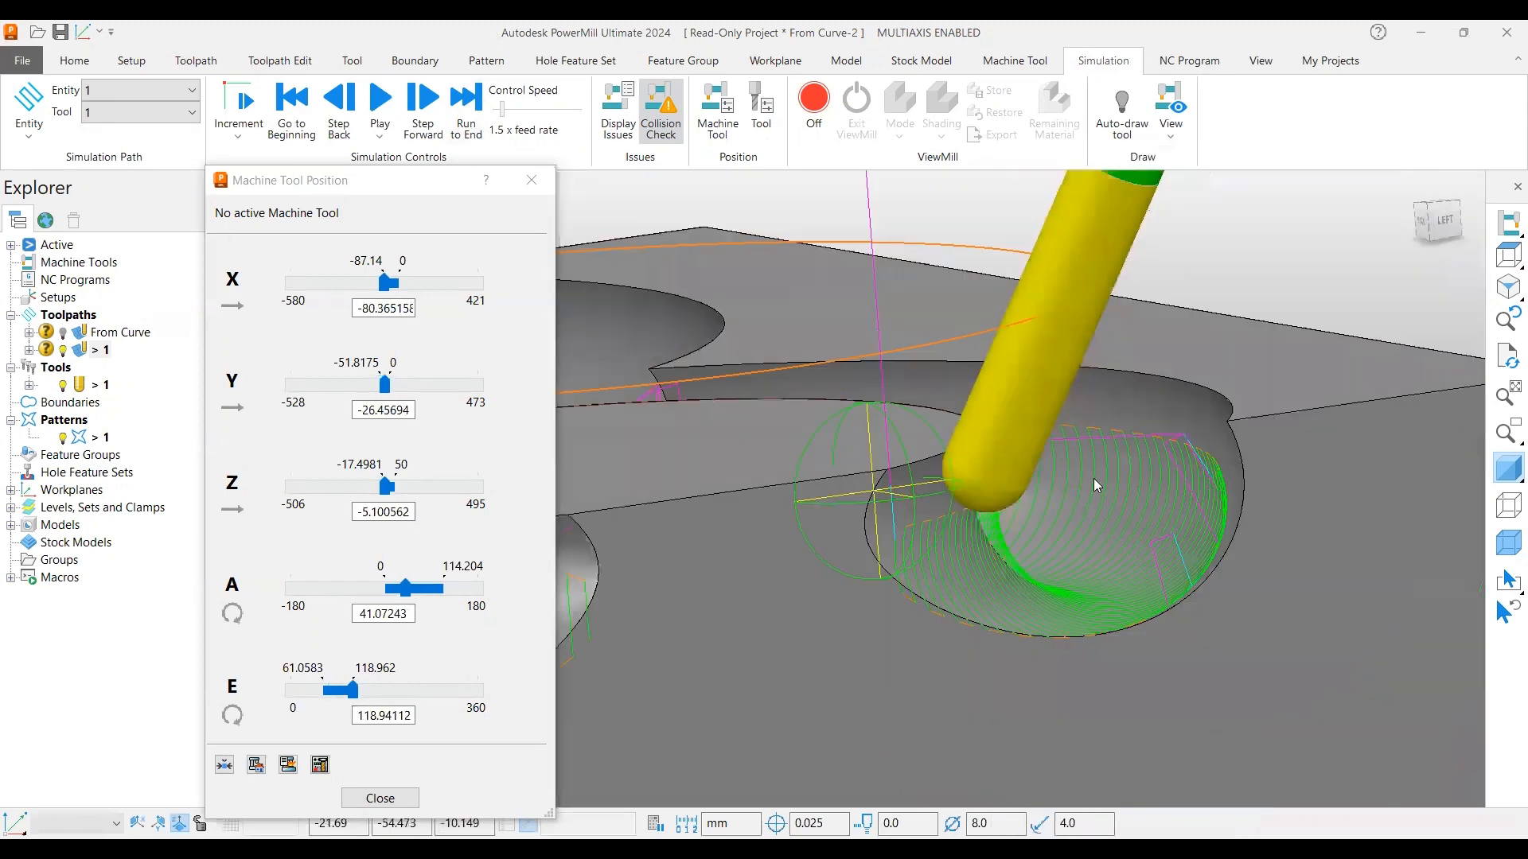
{"action": "left_click_drag", "start_coordinate": [1097, 486], "coordinate": [955, 465]}
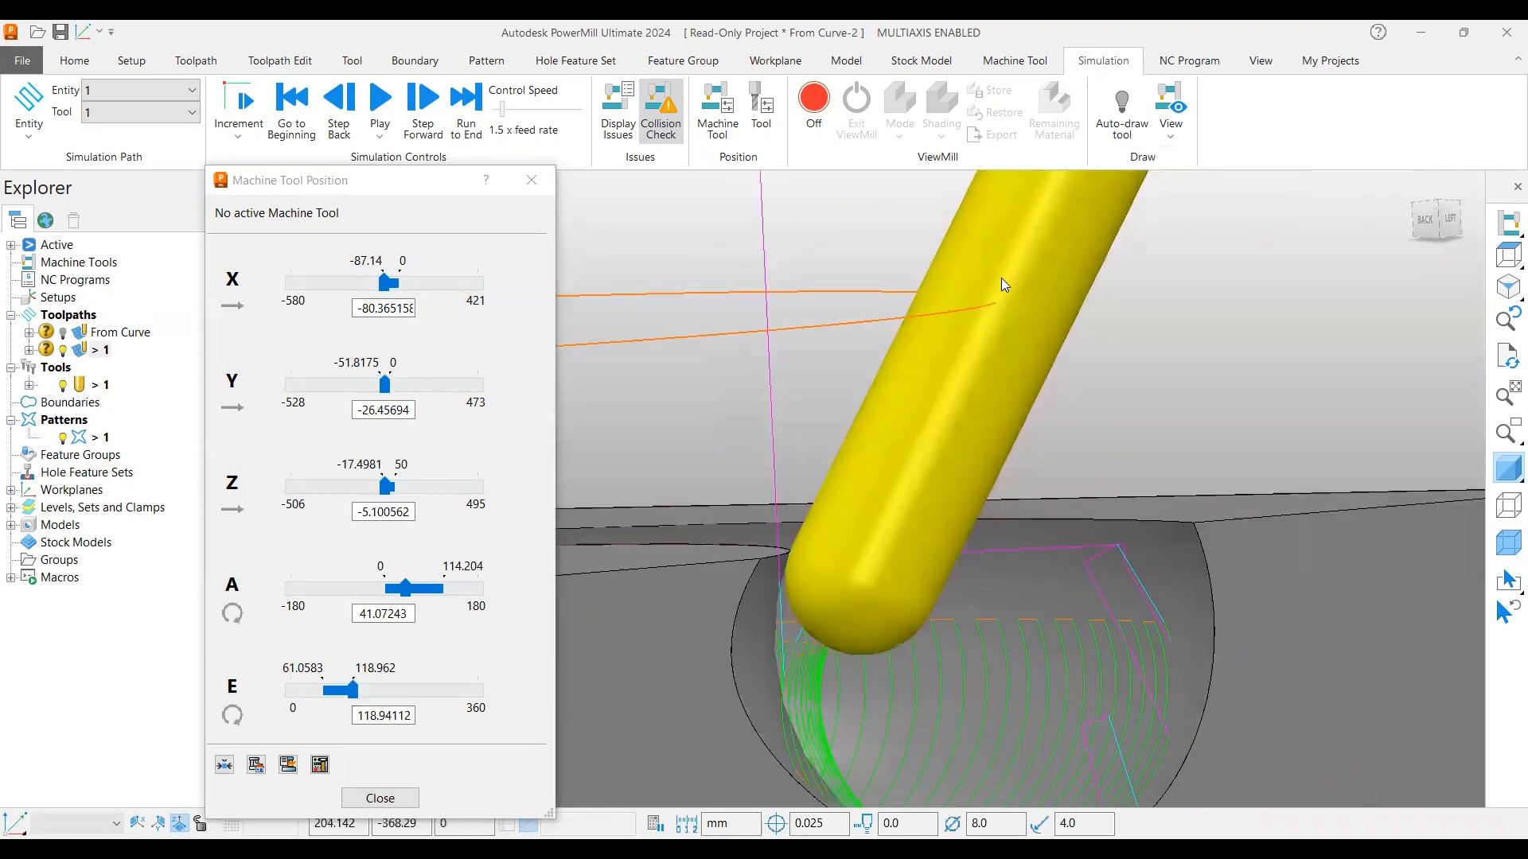
{"action": "mouse_move", "coordinate": [950, 368]}
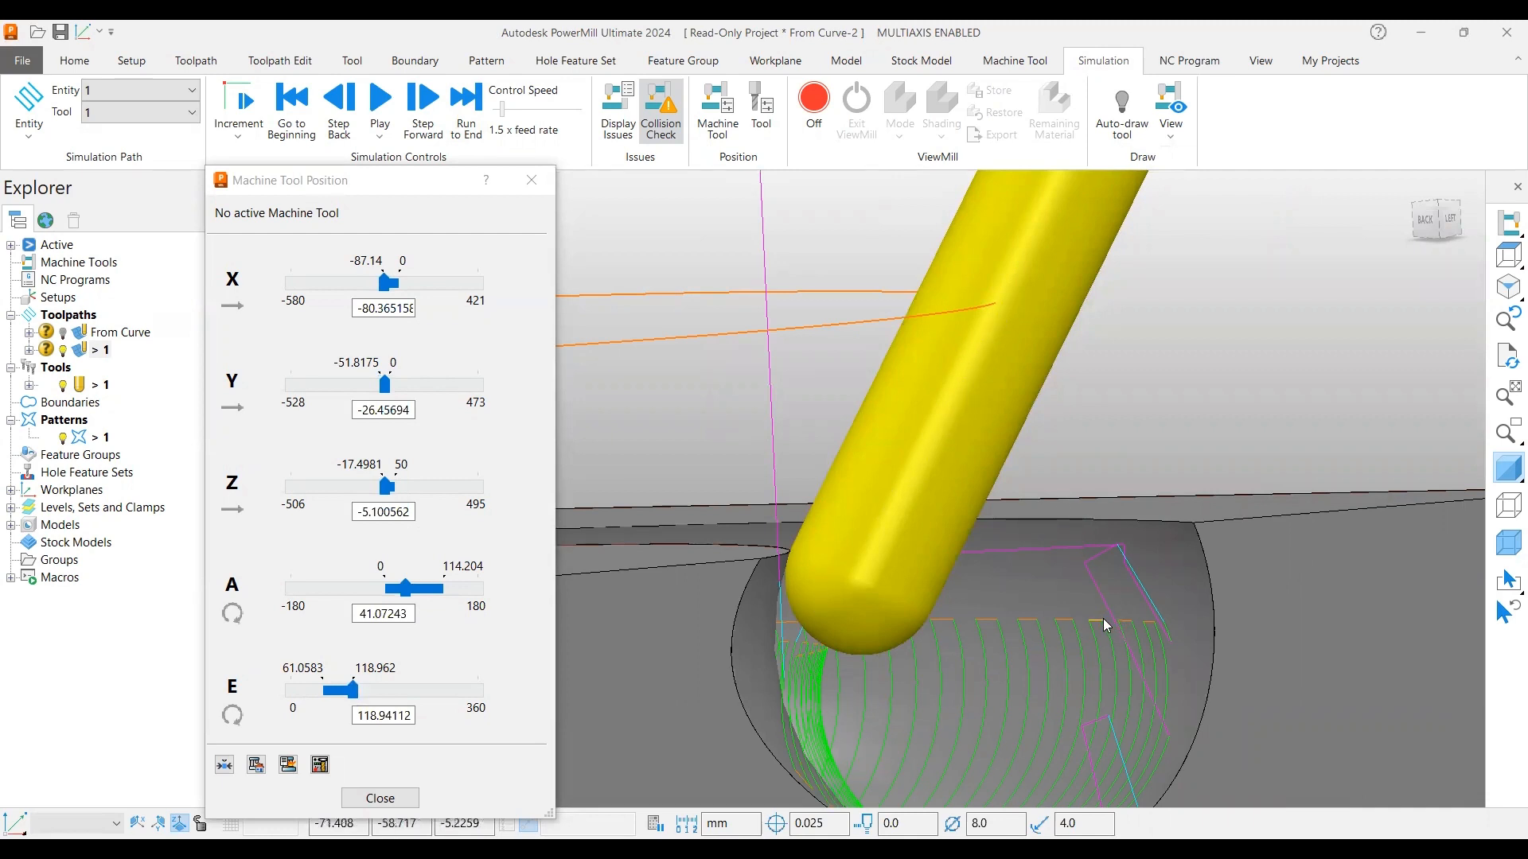
- Simulate toolpath 1 from here at 8x feed rate to its end, then close Machine Tool Position
{"action": "right_click", "coordinate": [1106, 624]}
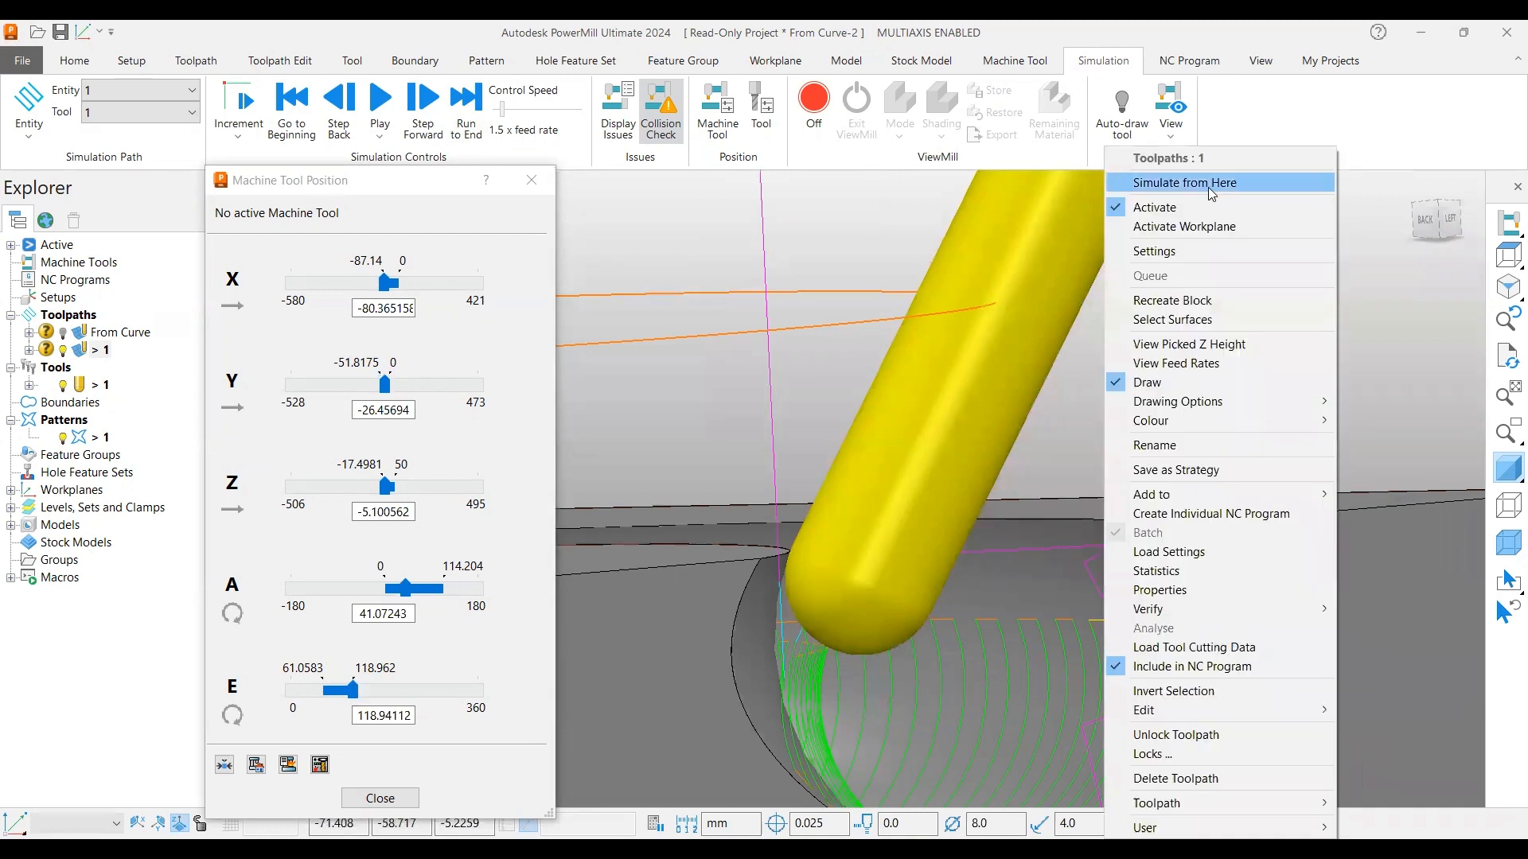
{"action": "left_click", "coordinate": [1184, 181]}
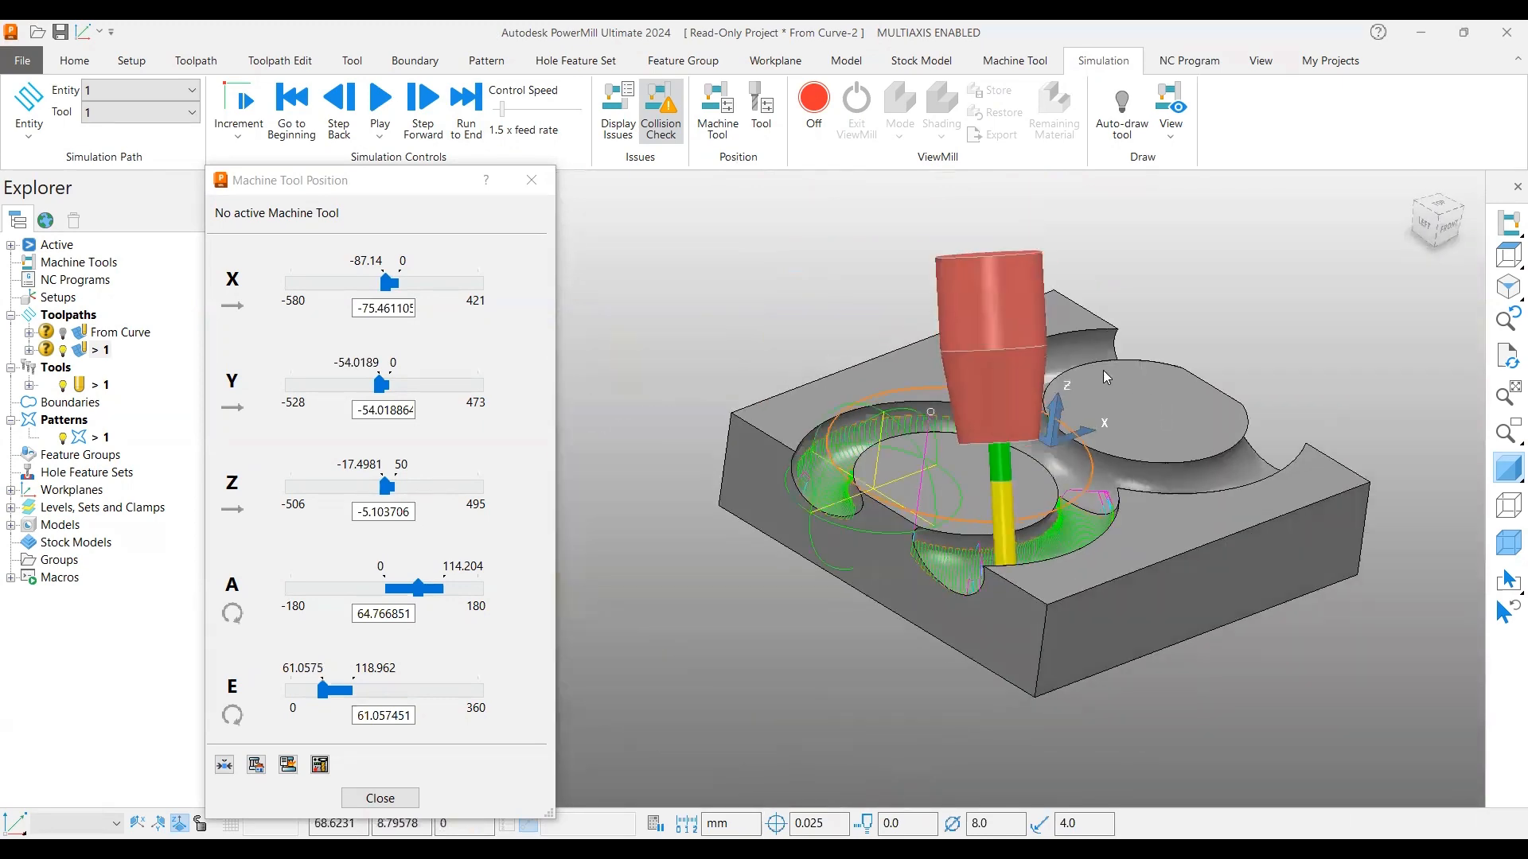
{"action": "left_click", "coordinate": [424, 107]}
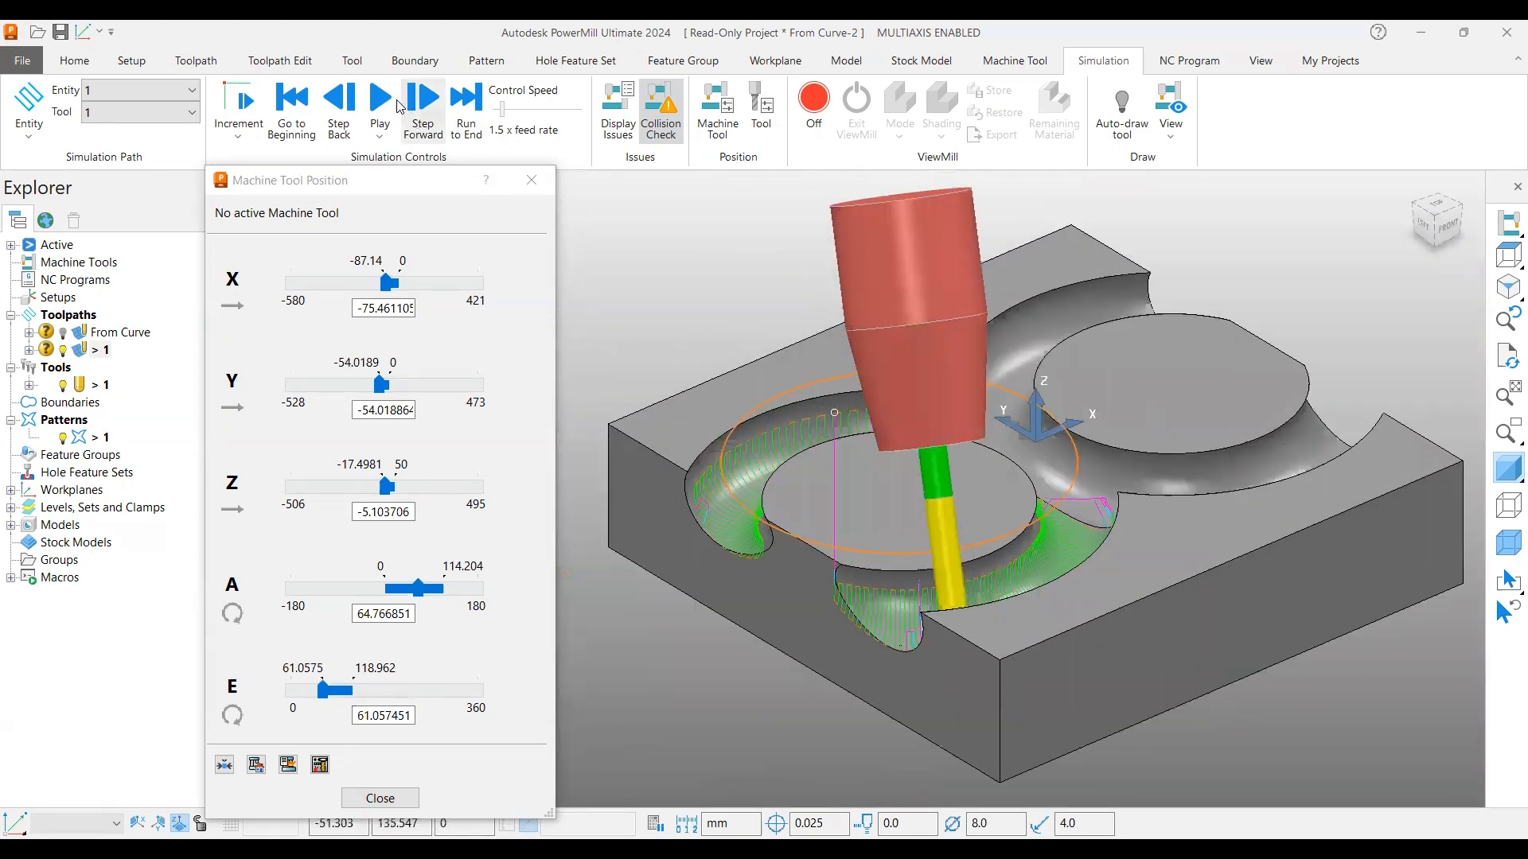
{"action": "left_click", "coordinate": [379, 109]}
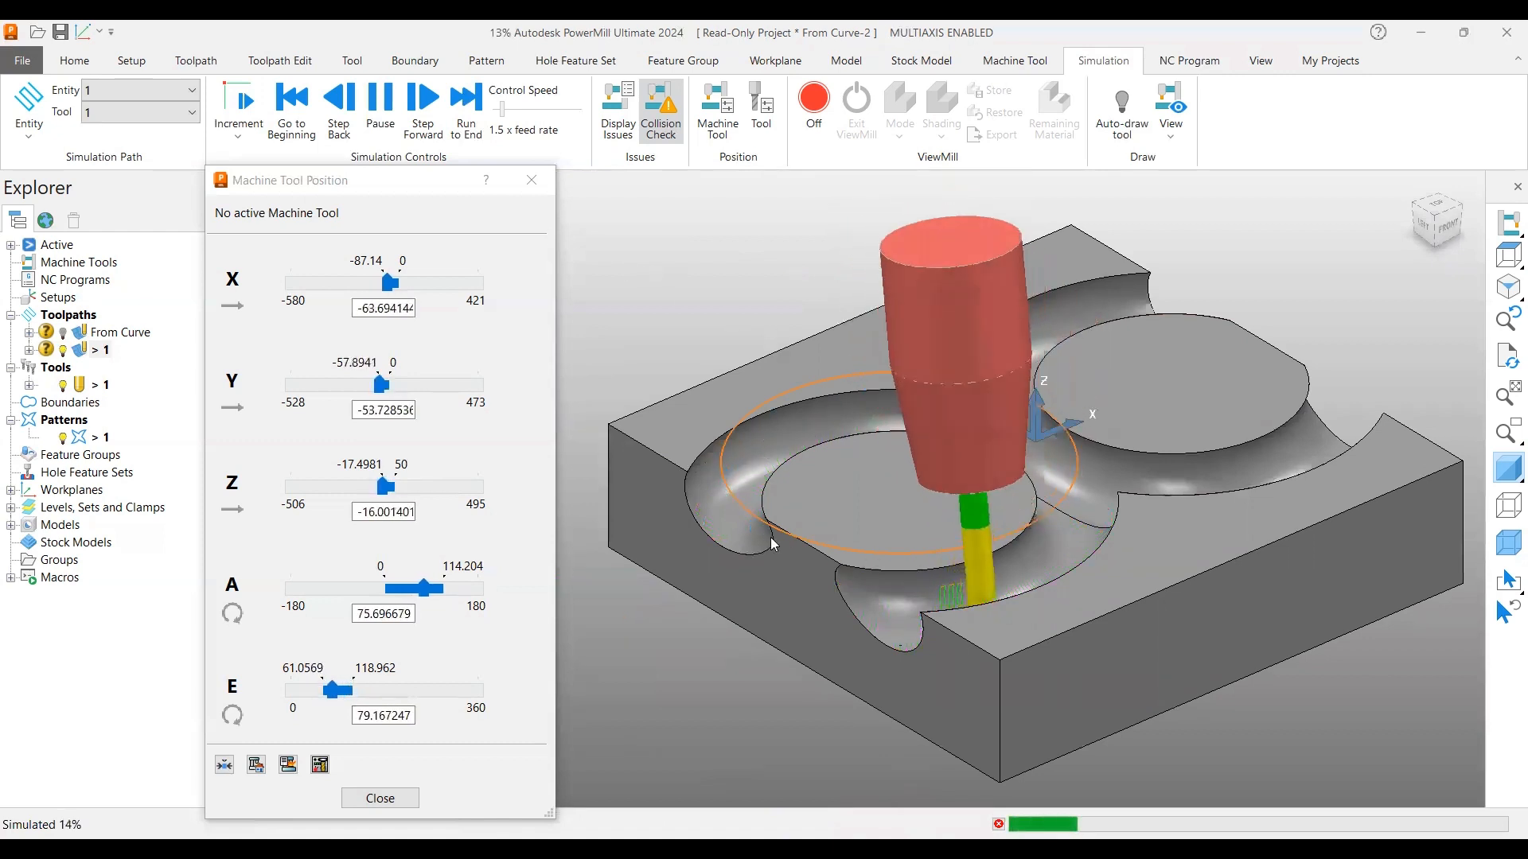
{"action": "left_click", "coordinate": [423, 106]}
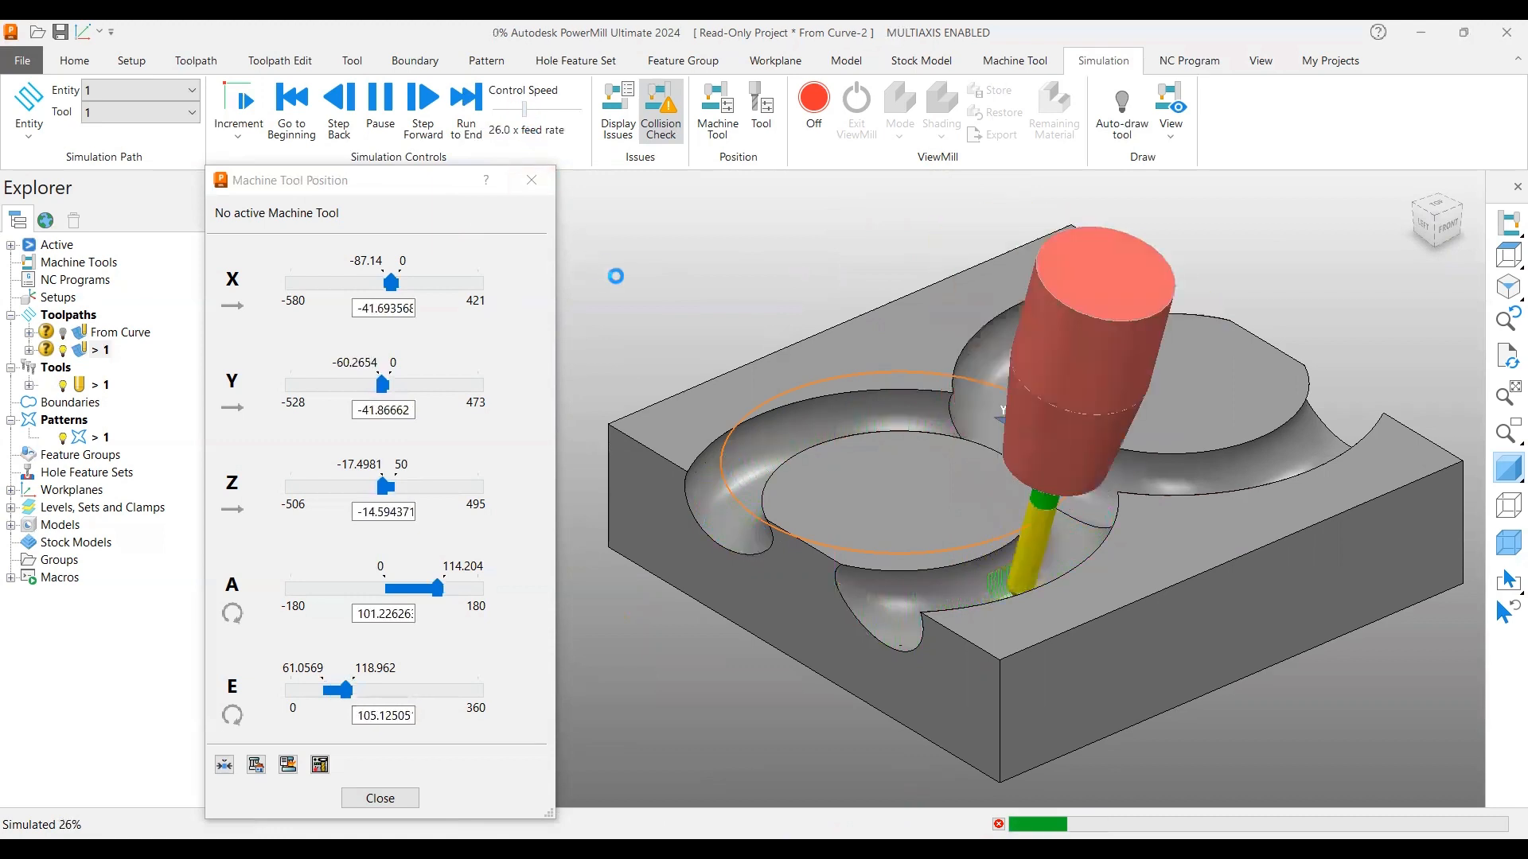
{"action": "left_click", "coordinate": [424, 110]}
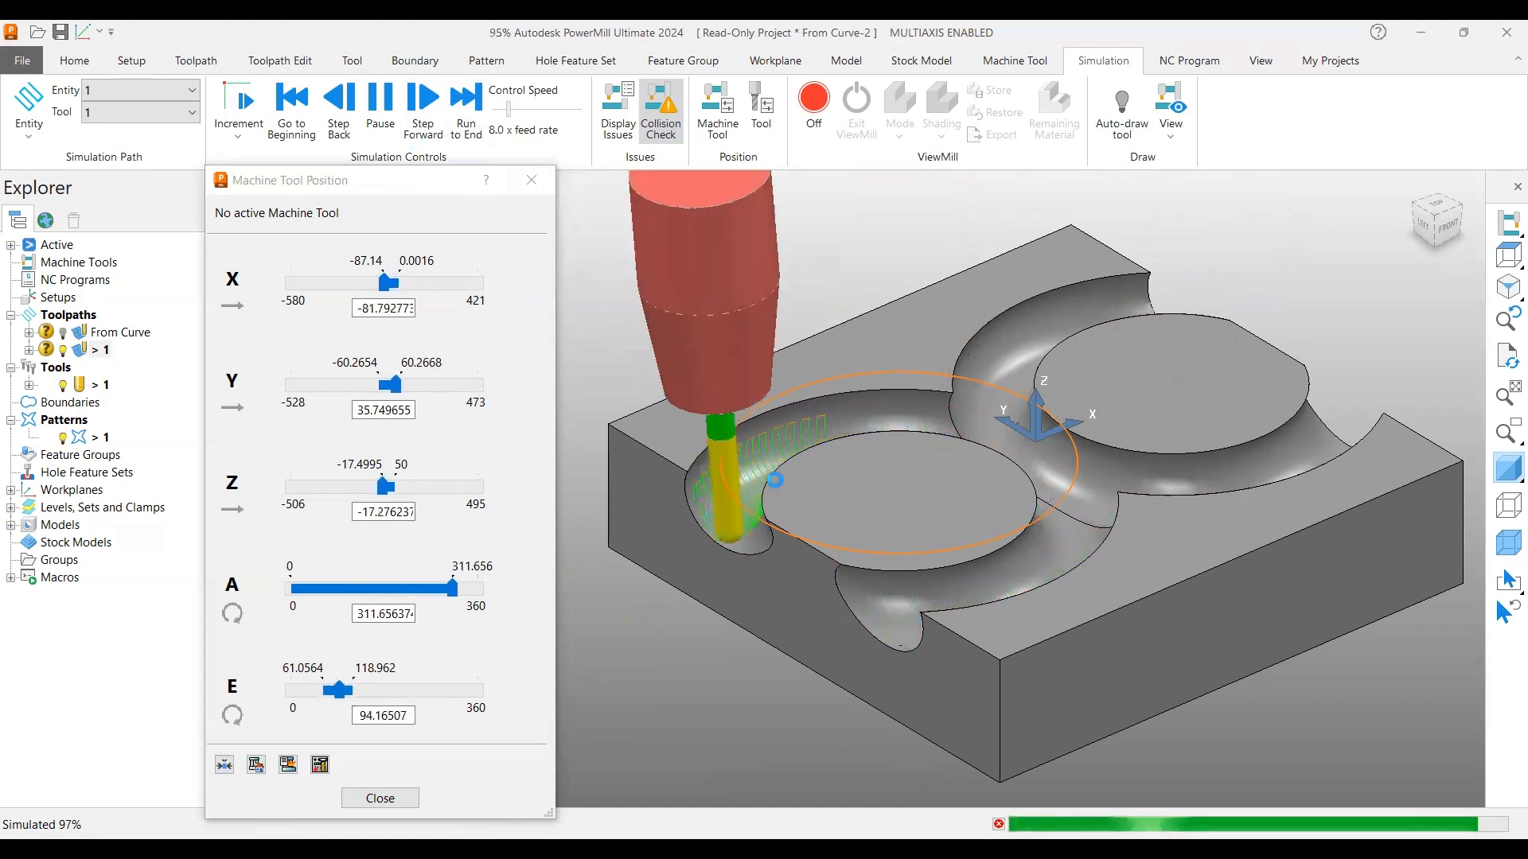
{"action": "left_click", "coordinate": [379, 107]}
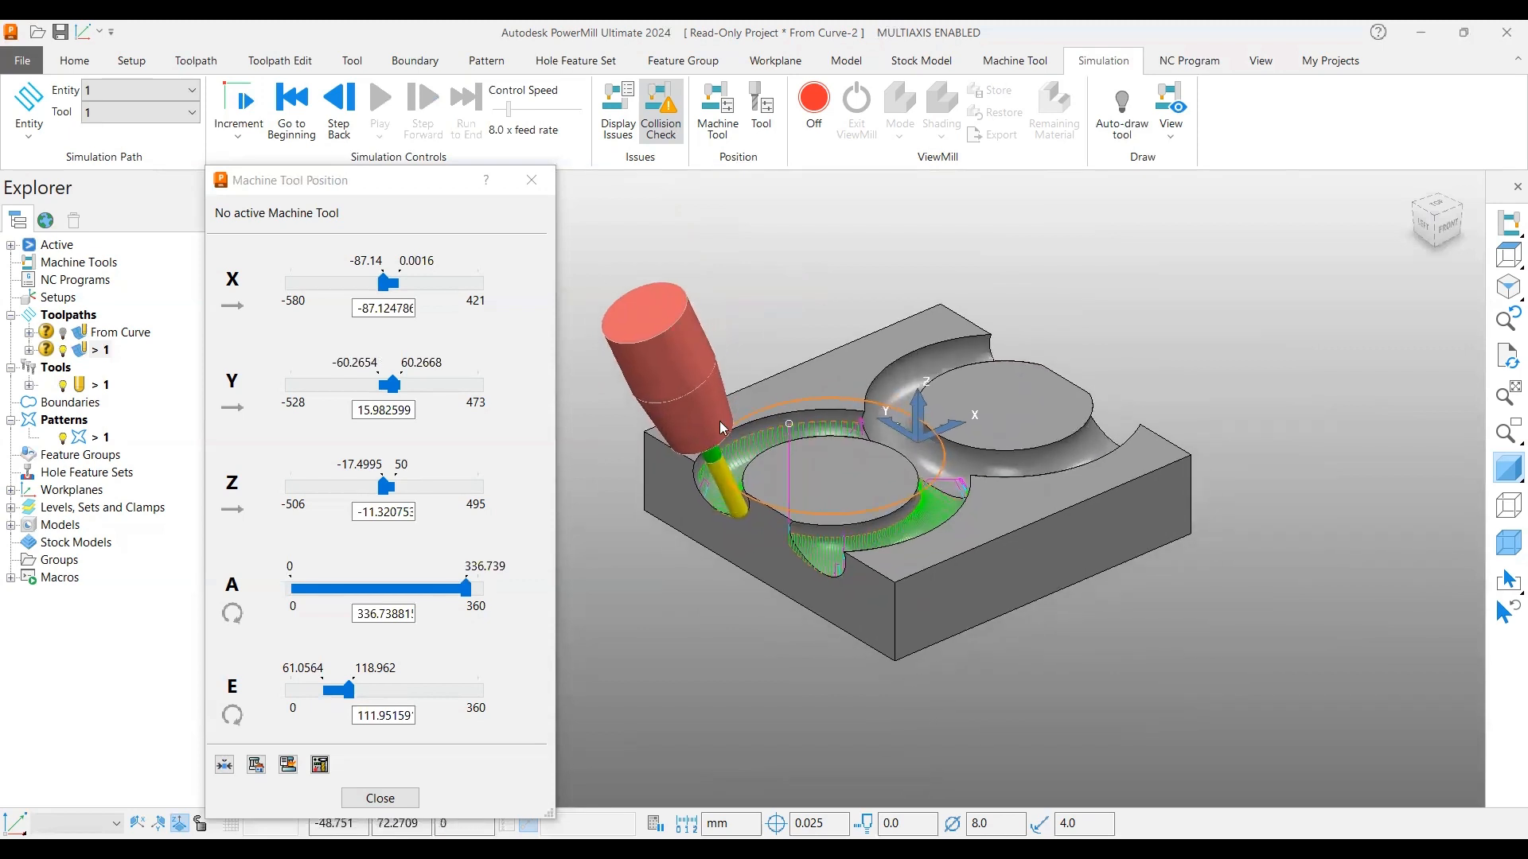
{"action": "mouse_move", "coordinate": [845, 407]}
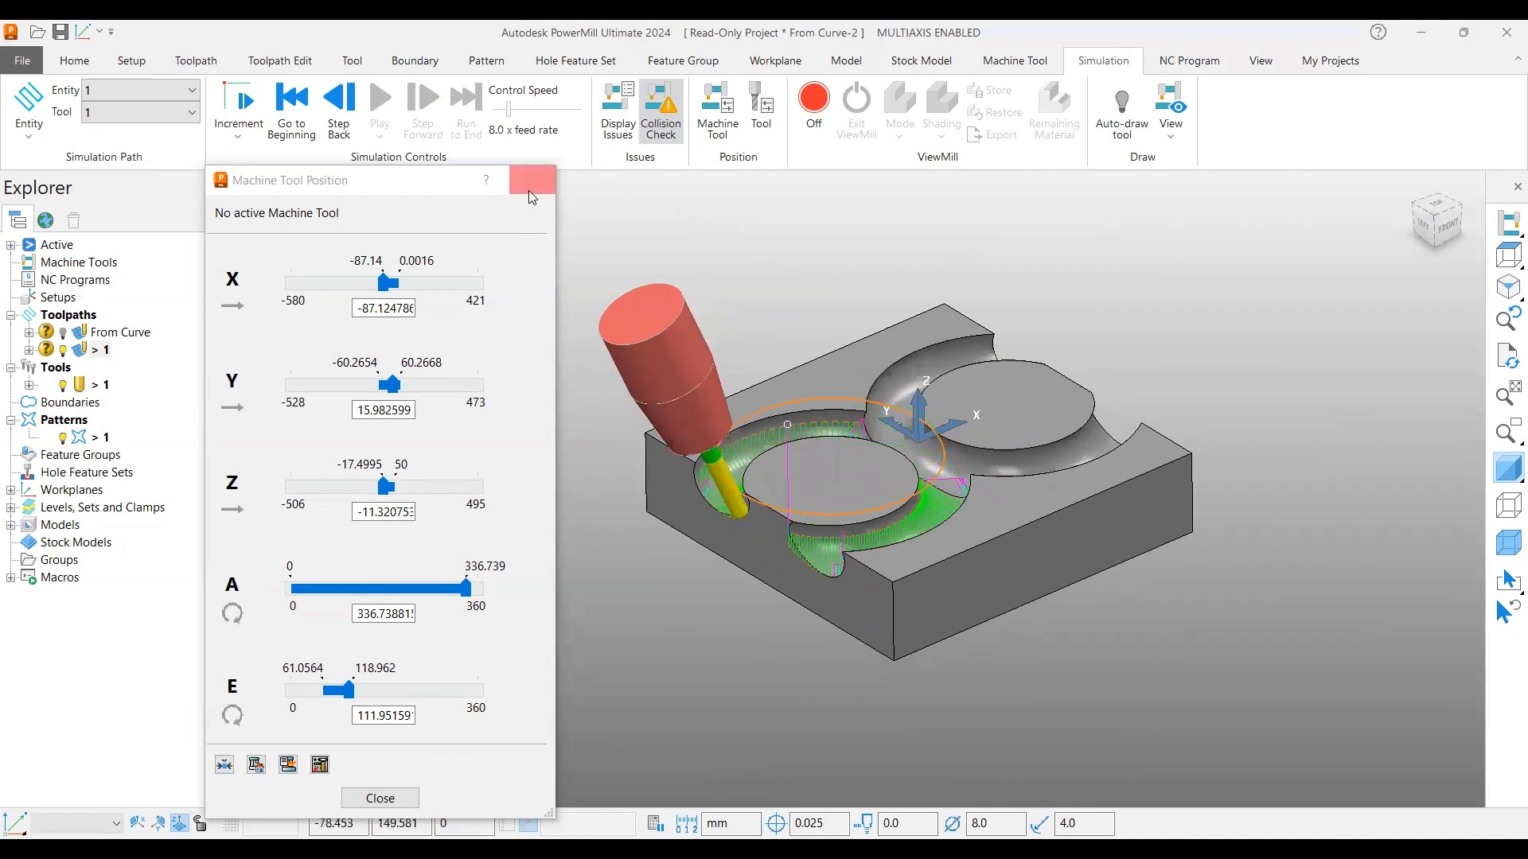
{"action": "left_click", "coordinate": [532, 180]}
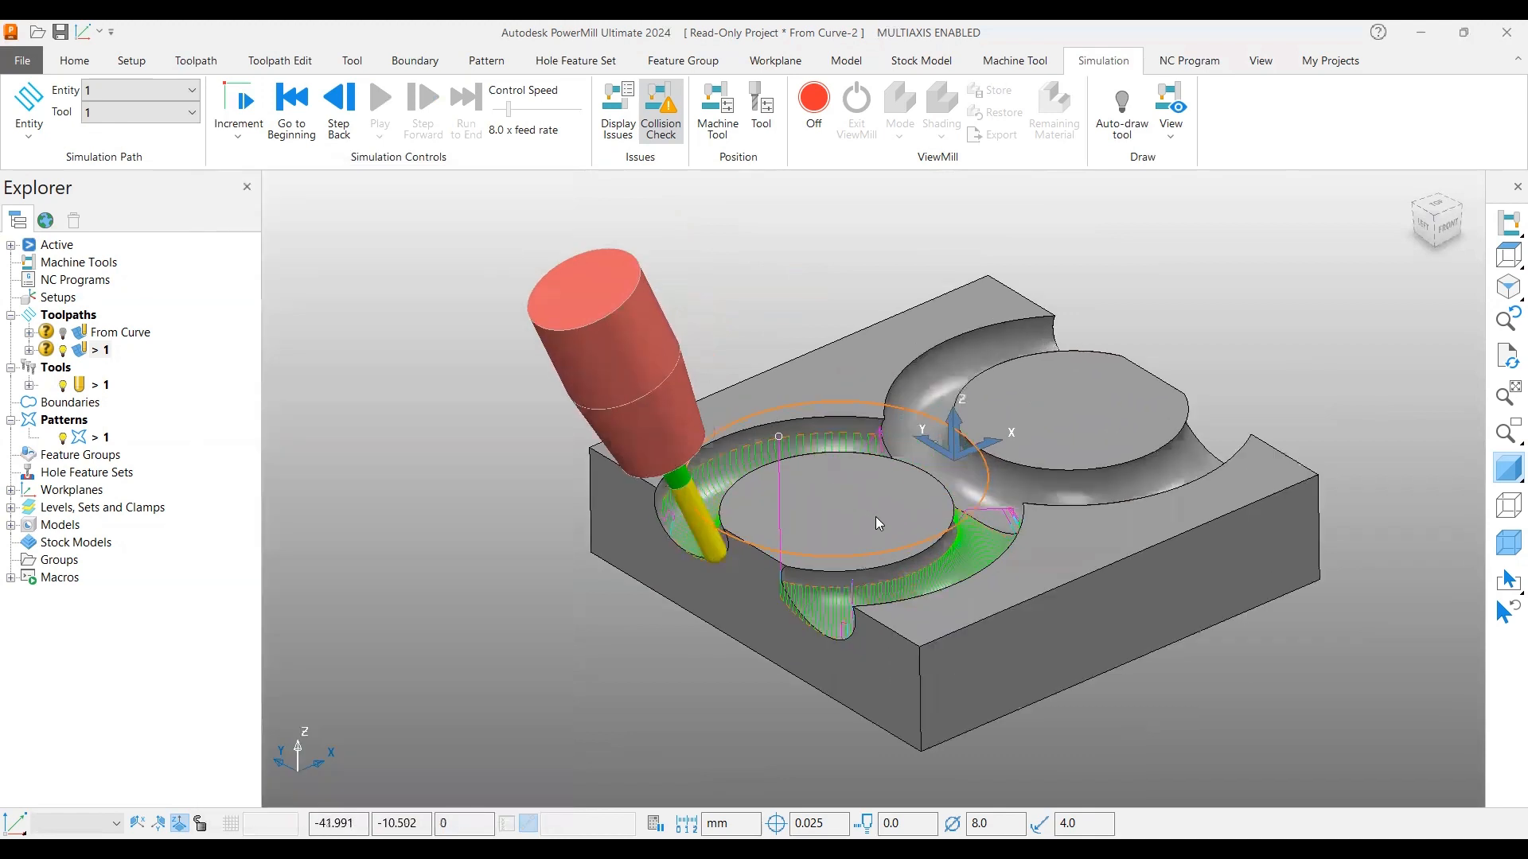